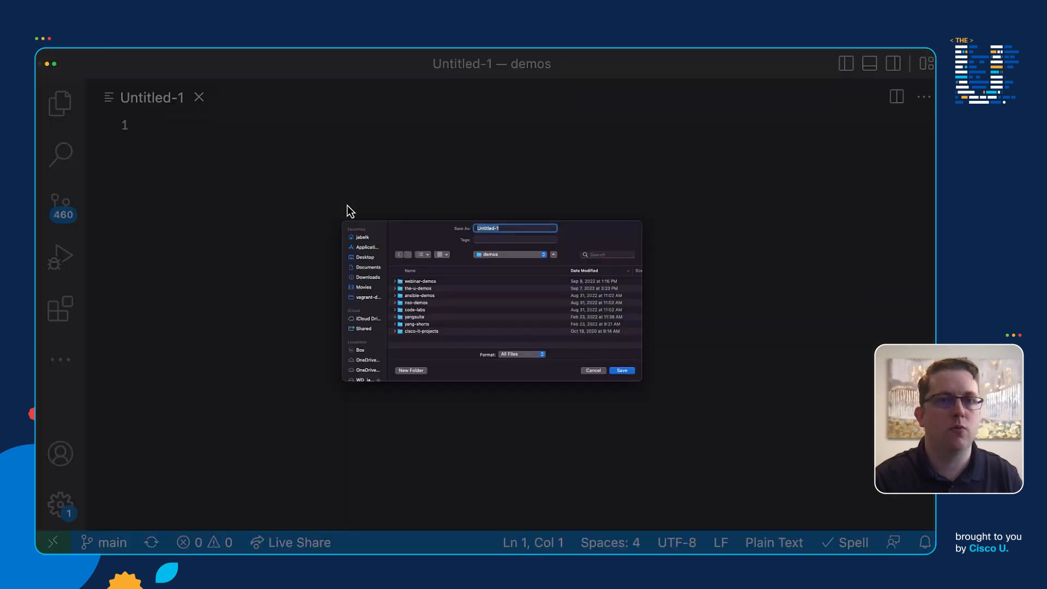
Name the new empty file 1-netmiko-intro.py and save it into demos.
type("1-netmiko-intro.py")
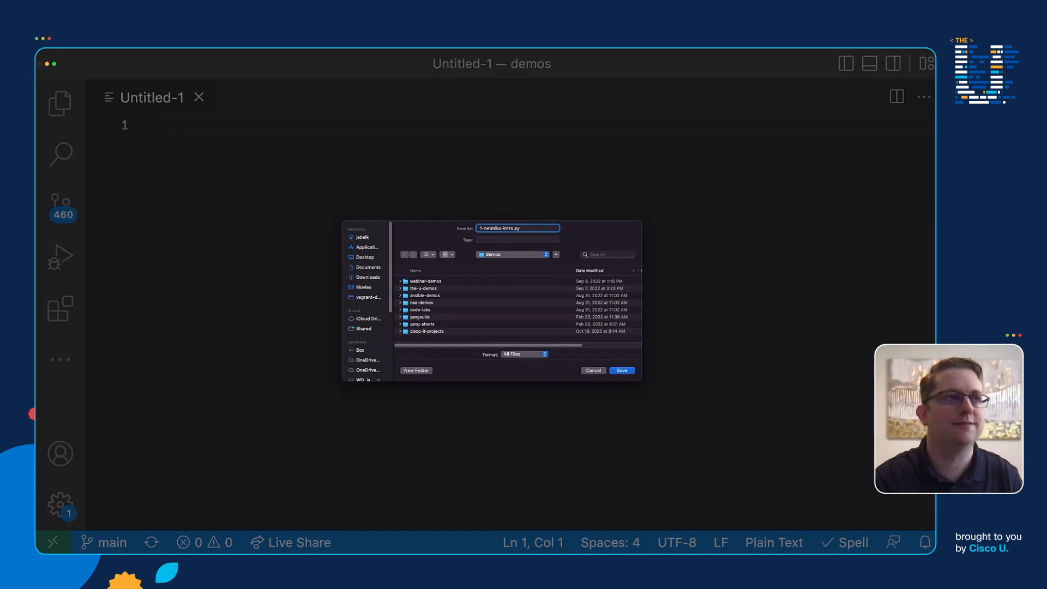
left_click(620, 371)
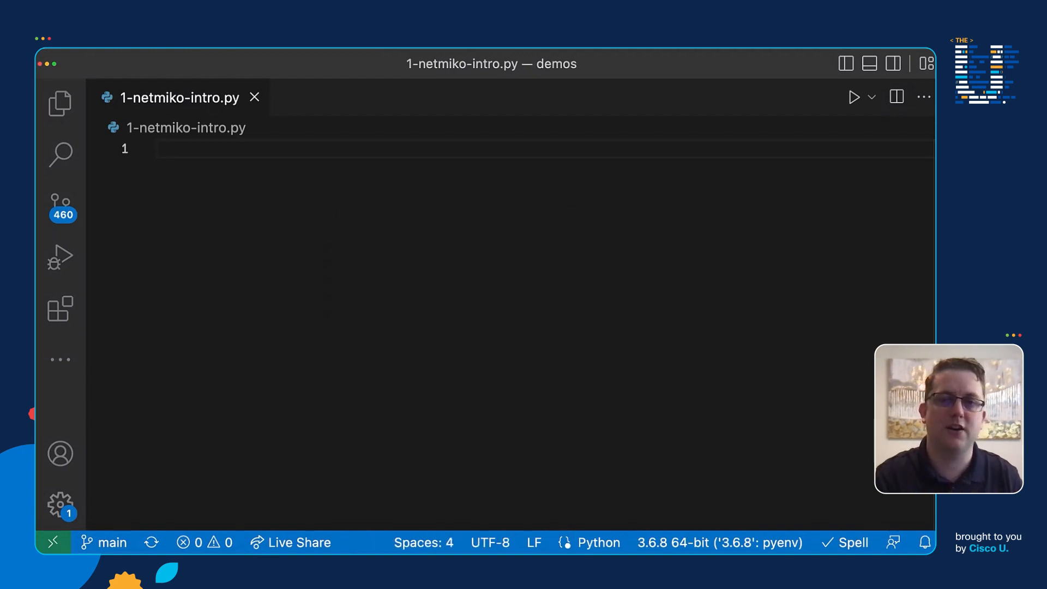
Add the #!/usr/bin/python3 shebang as the first line.
type("#!")
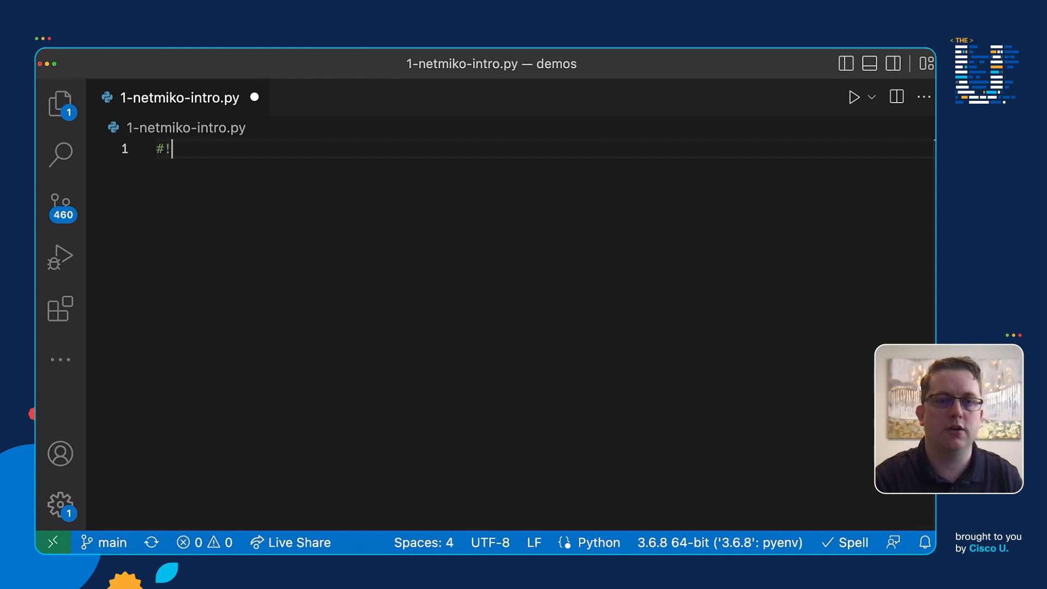
type("/usr/bin")
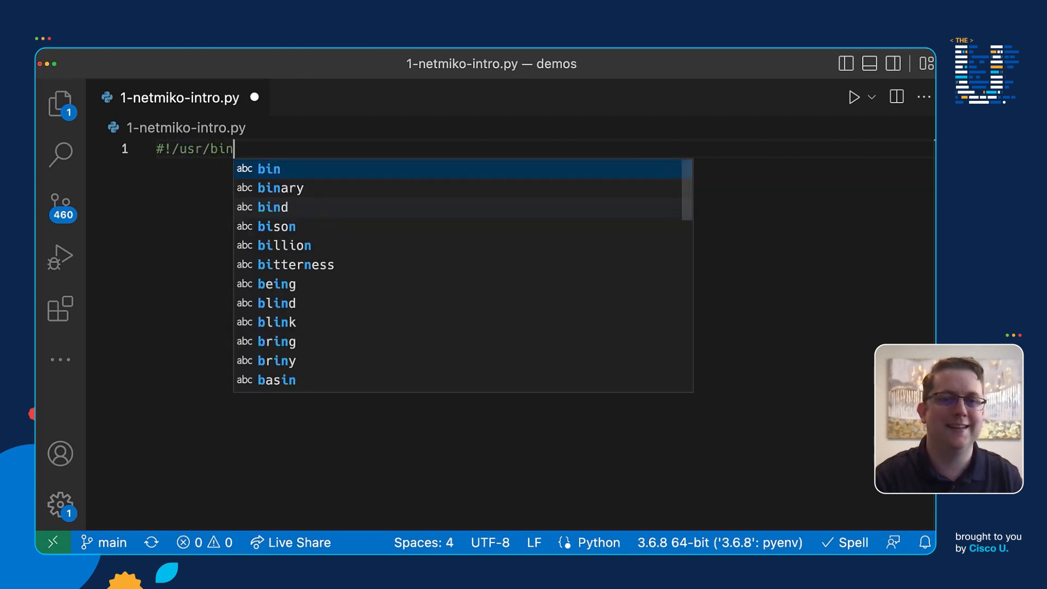
type("/python3")
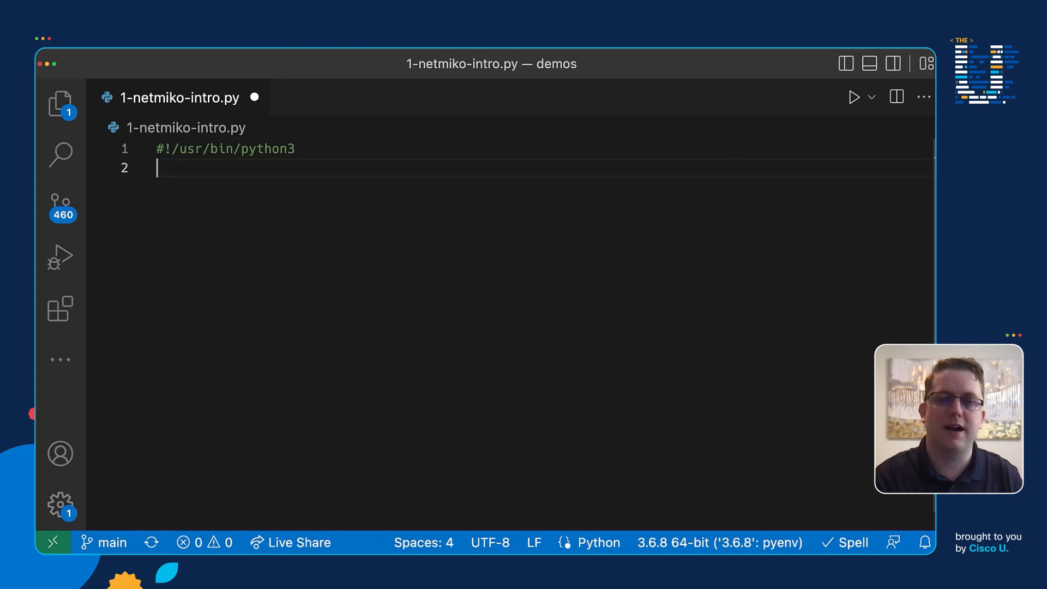
Import ConnectHandler from netmiko and getpass from getpass, leaving blank lines below.
type("from neti")
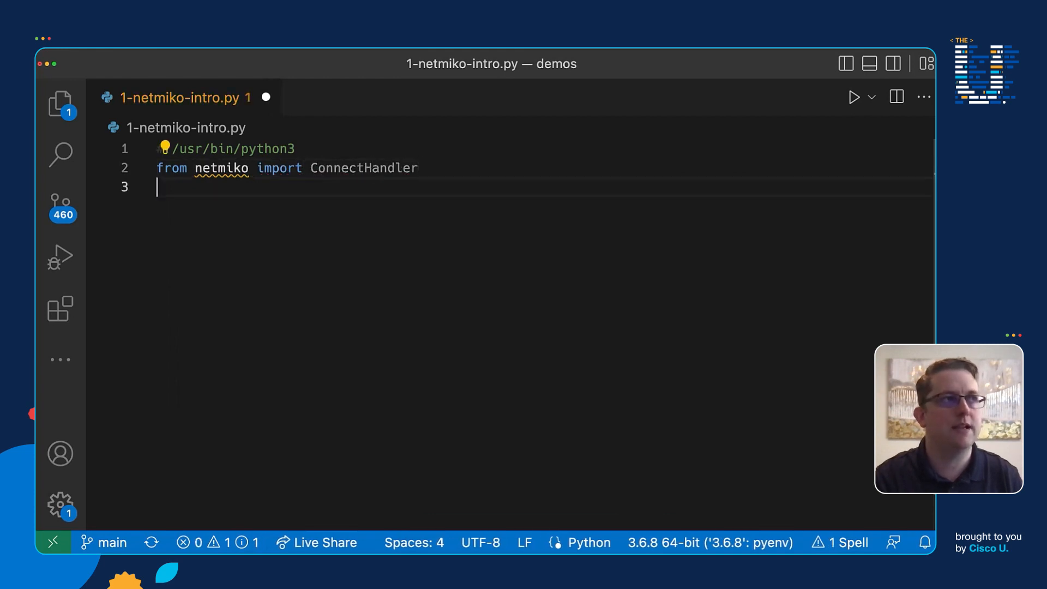
type("from")
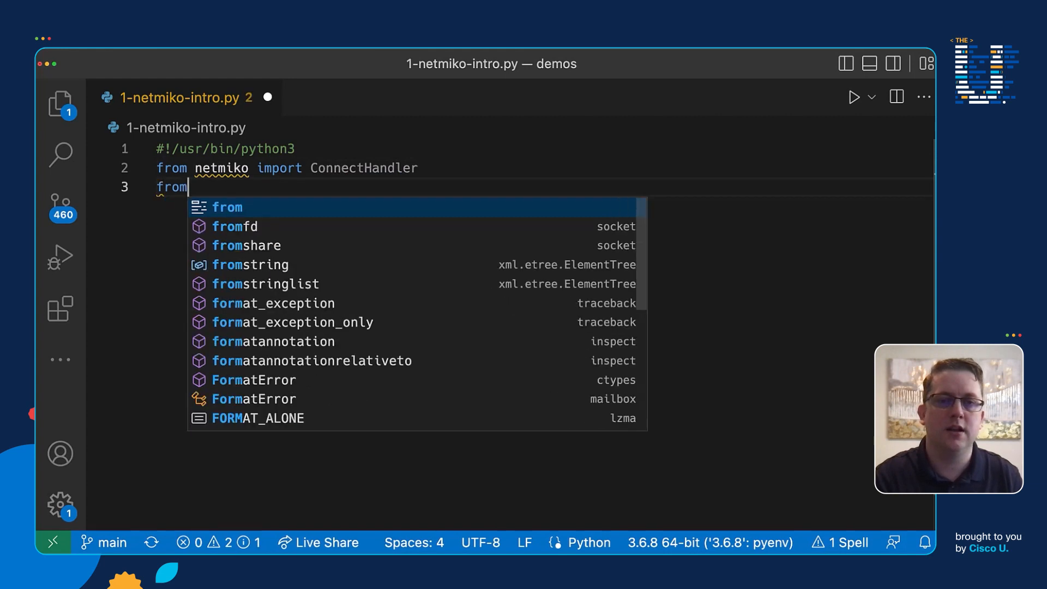
type("getpass")
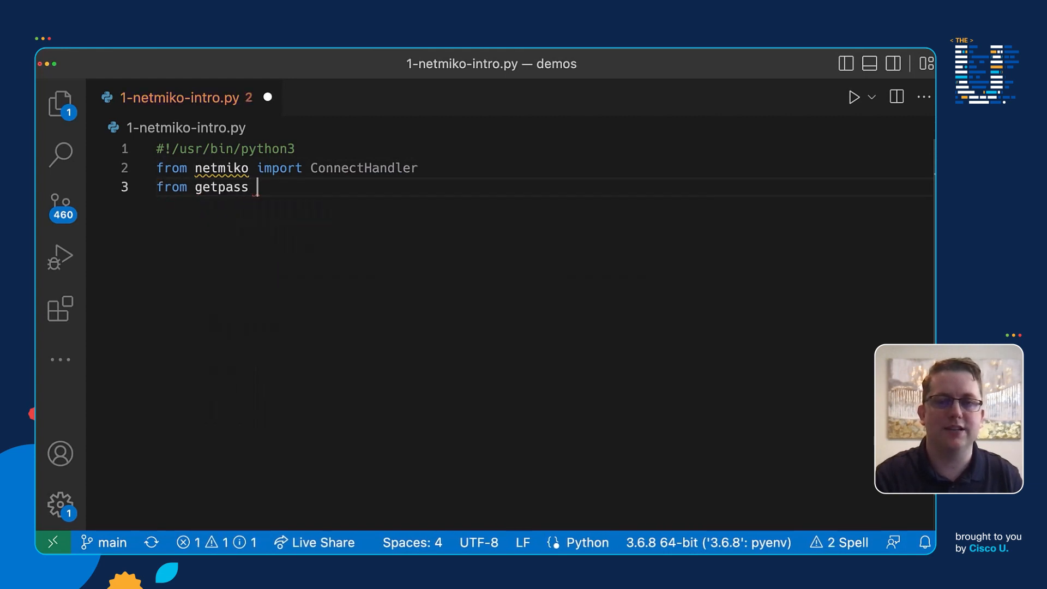
type("im")
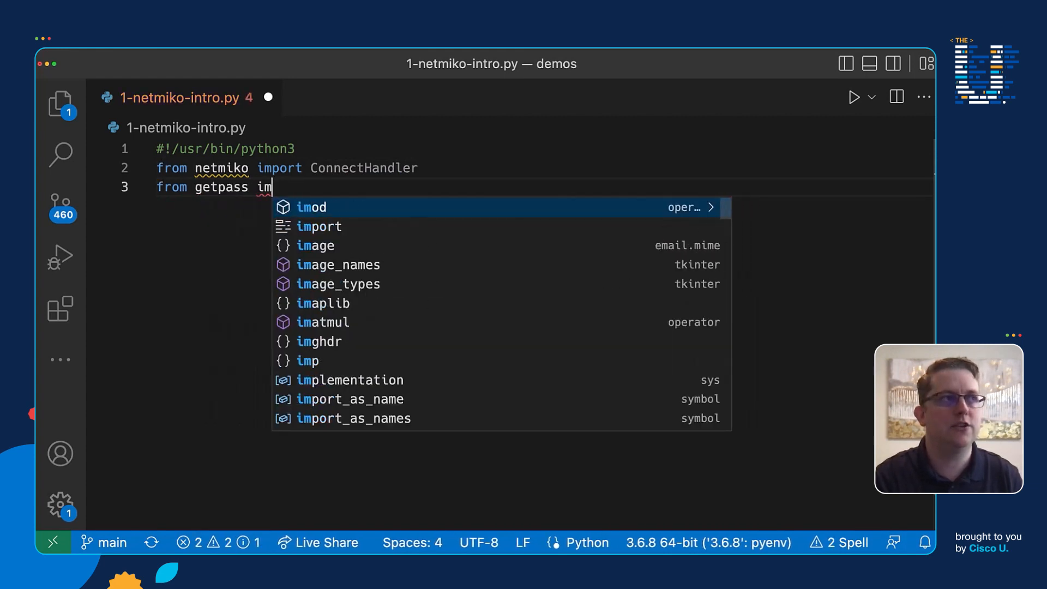
type("port getp")
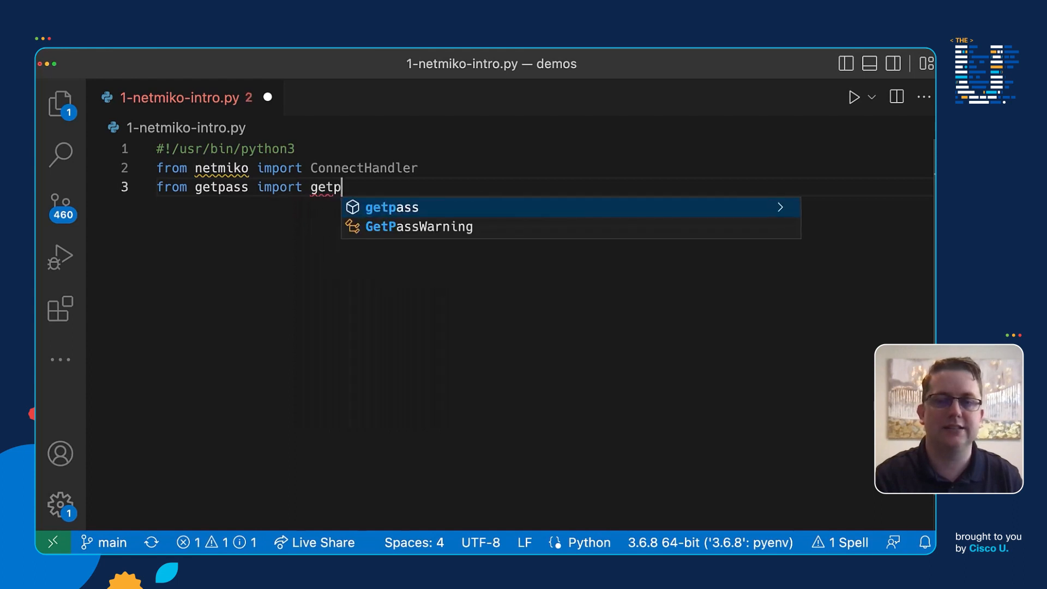
key("Tab")
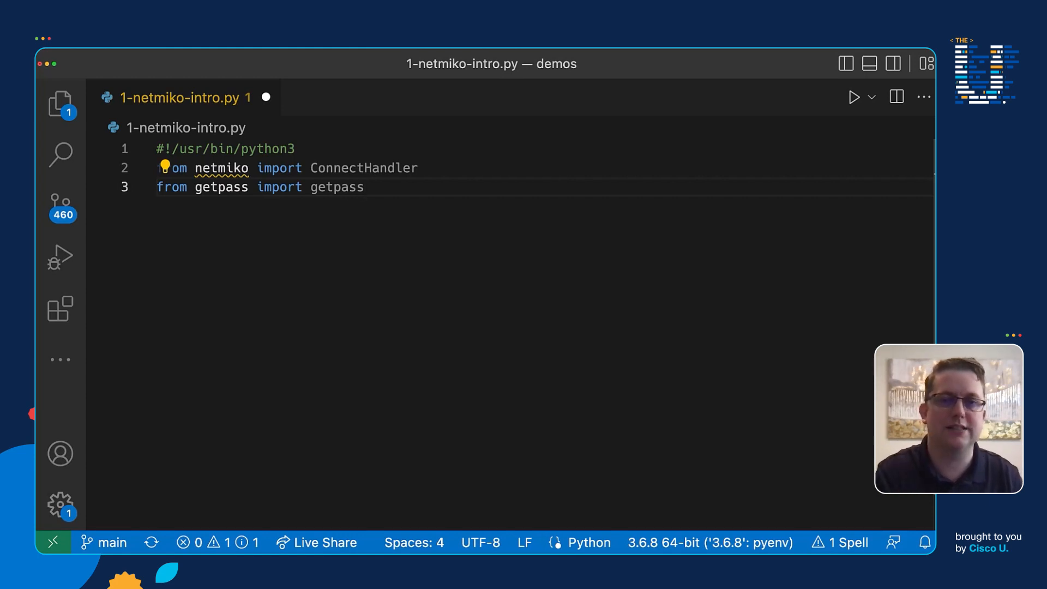
key("Enter")
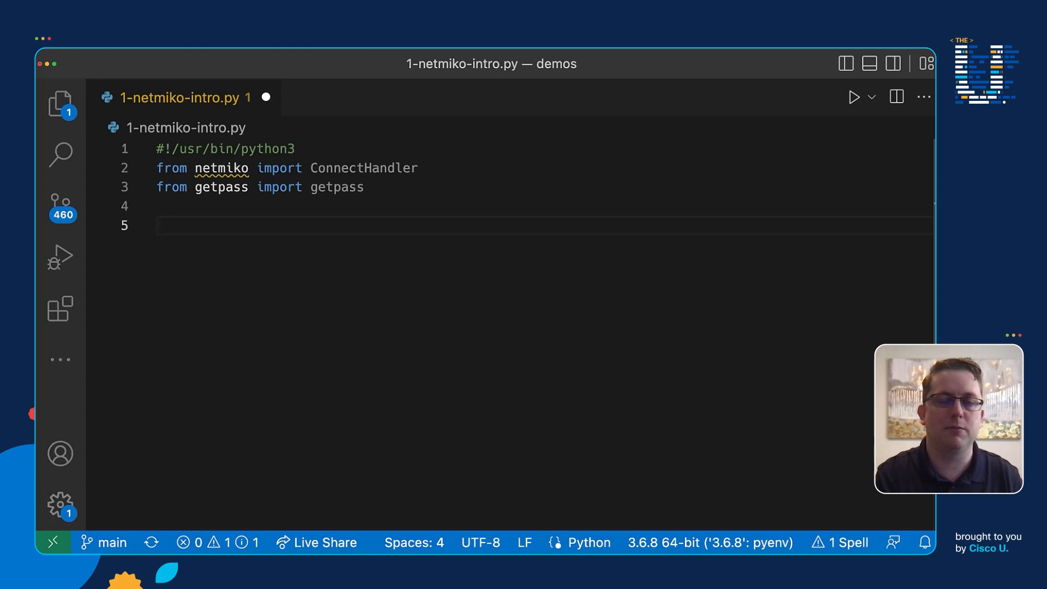
Write the line if __name__ == "__main__": below the imports.
type("i")
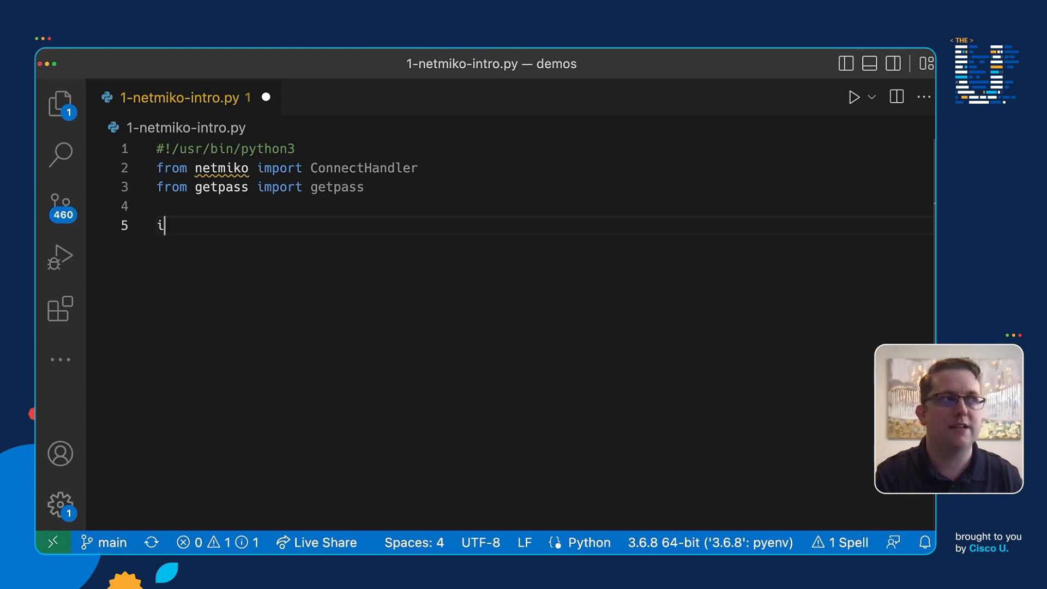
type("f")
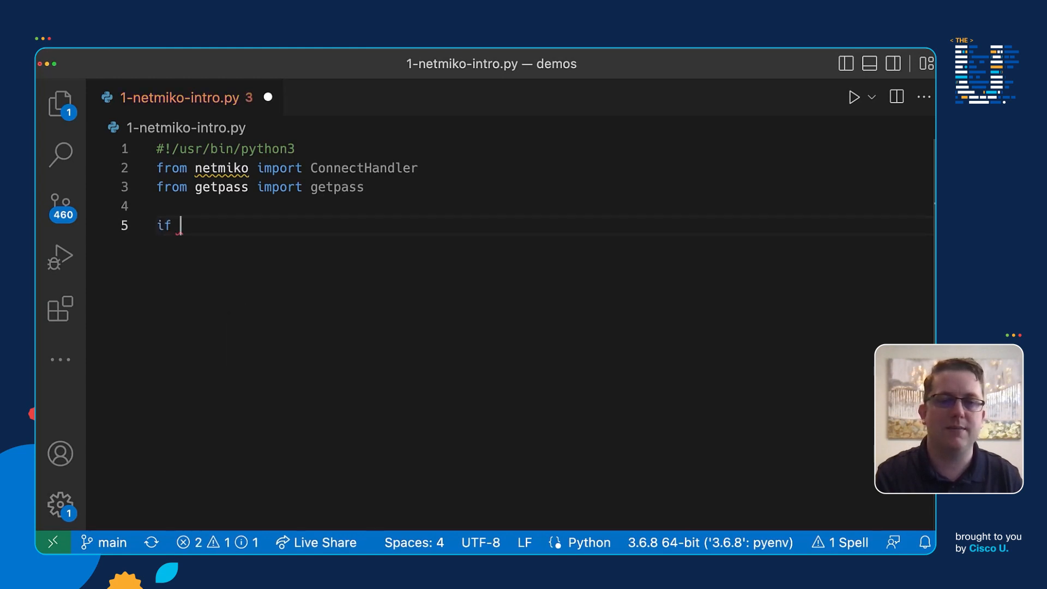
type("__name__ == \"__main__\":")
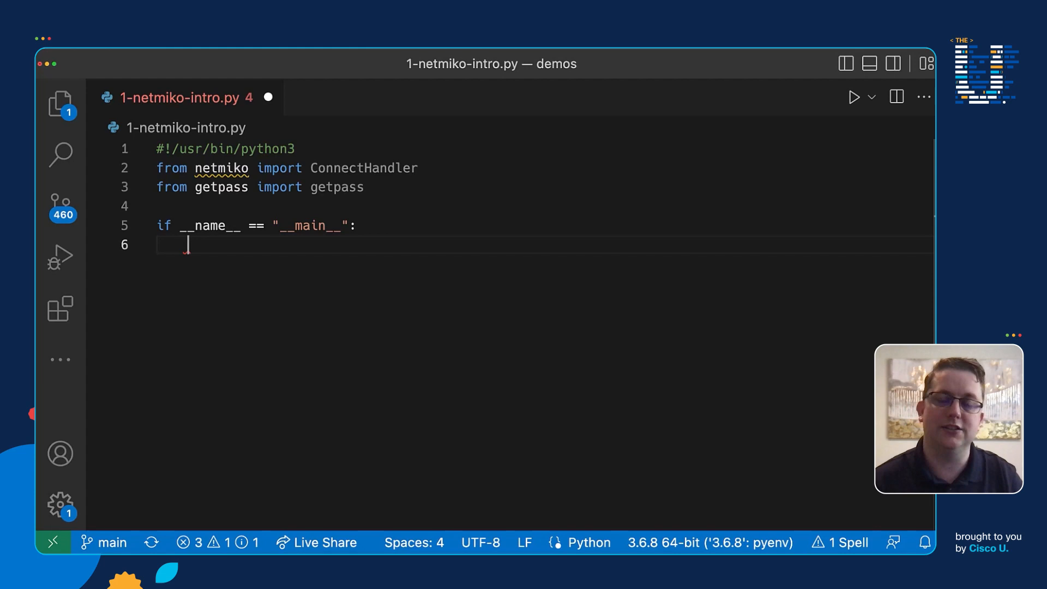
mouse_move(338, 210)
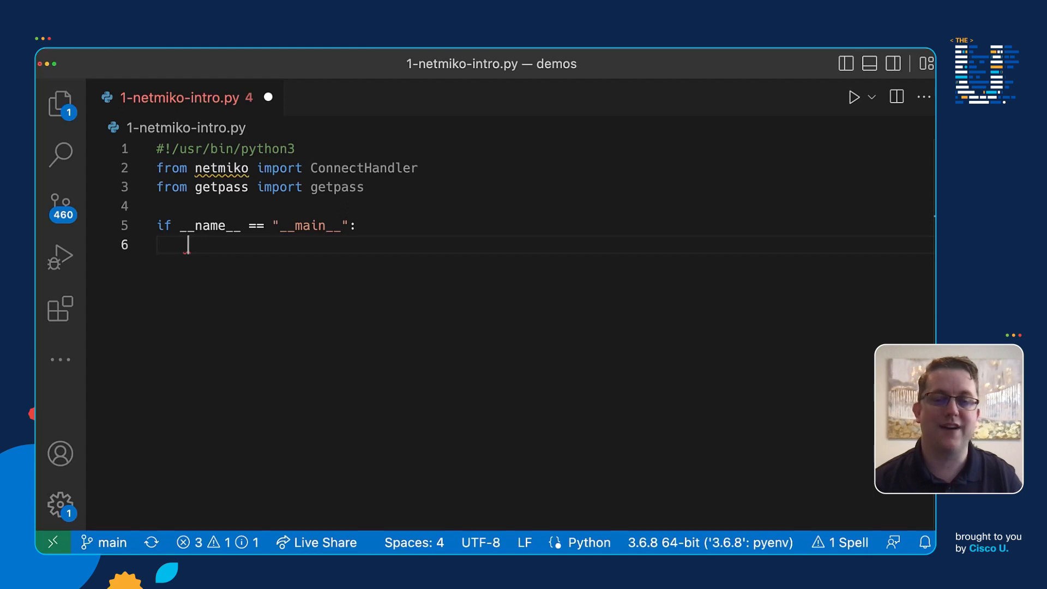
Open a device_dict with device_type "cisco_ios_telnet".
type("device_")
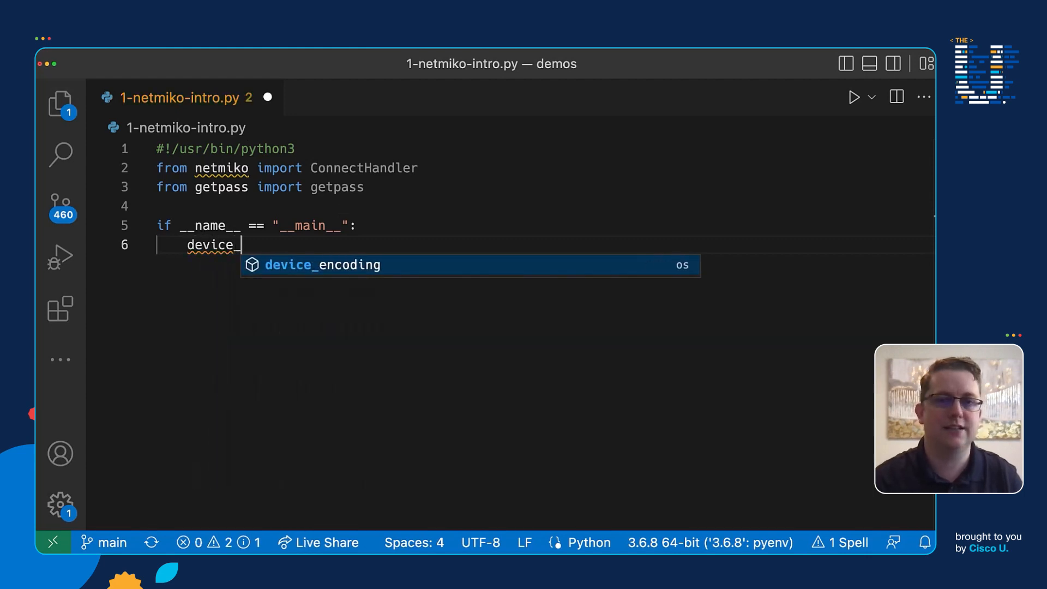
type("_dict = {")
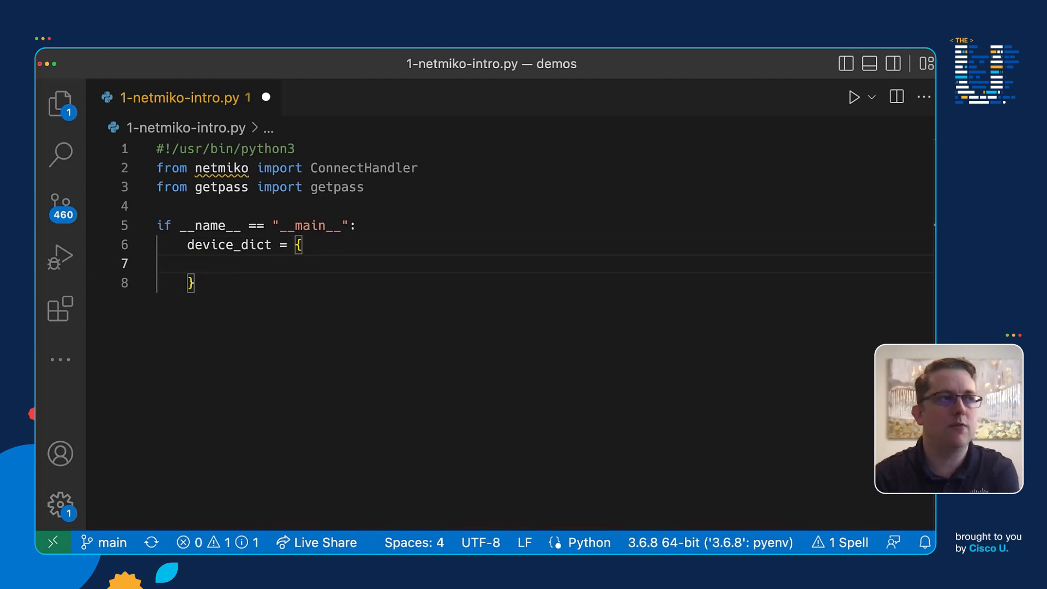
type("\"")
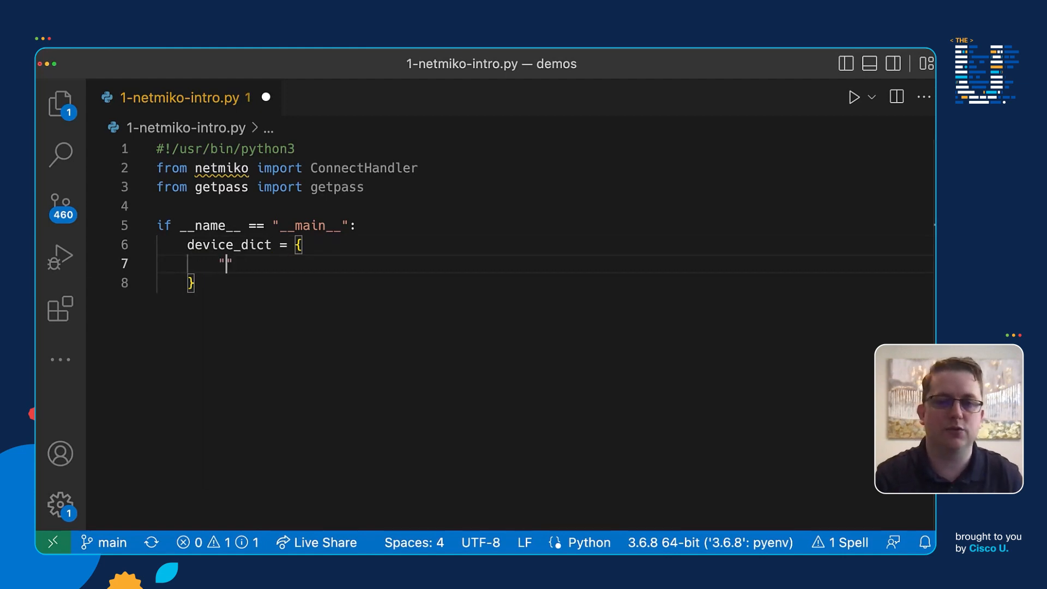
type("device_")
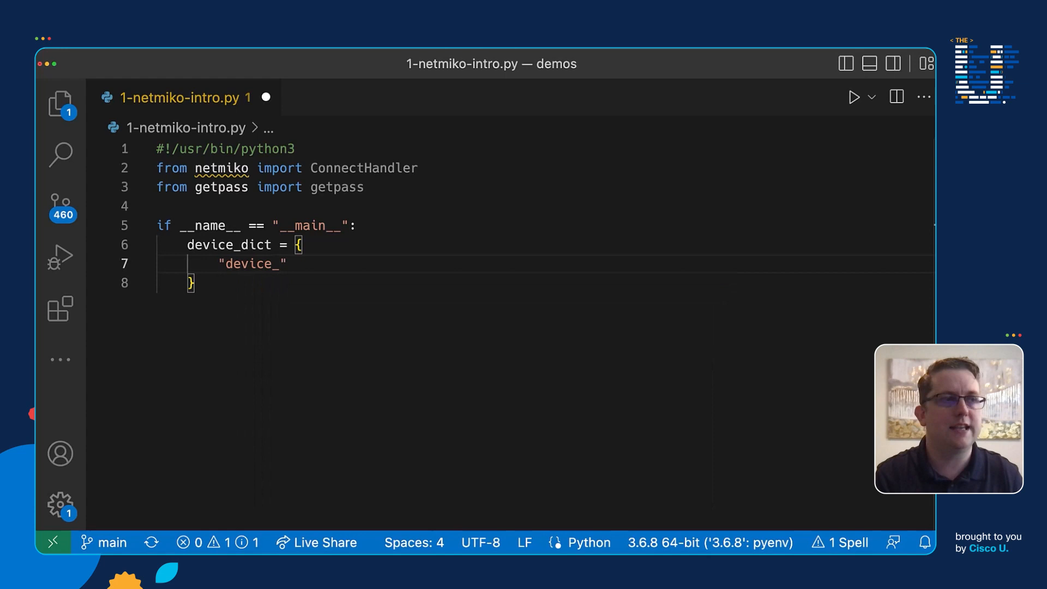
type("type")
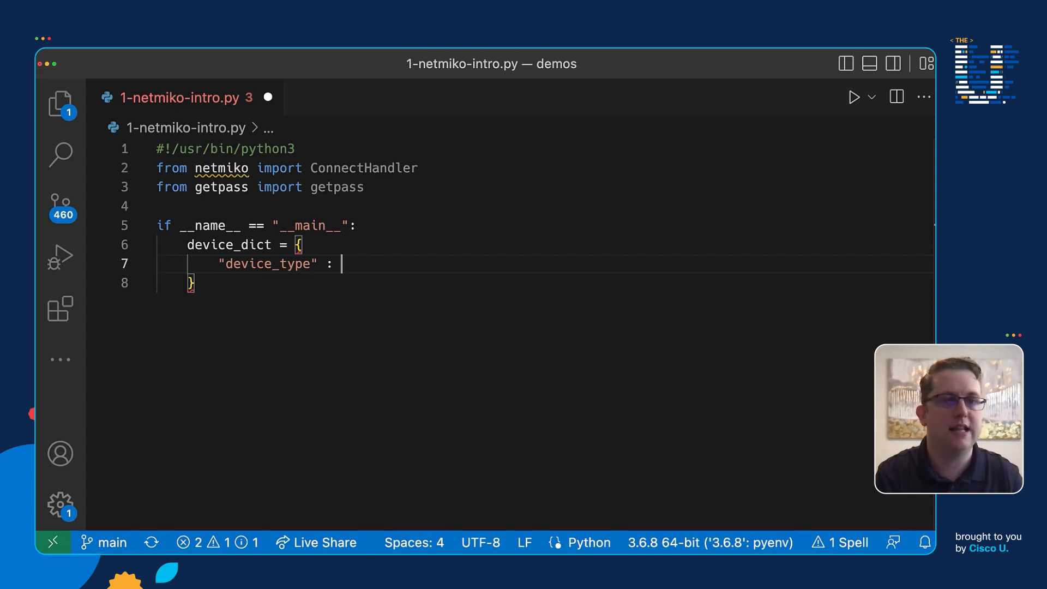
type("\"cisco_\"")
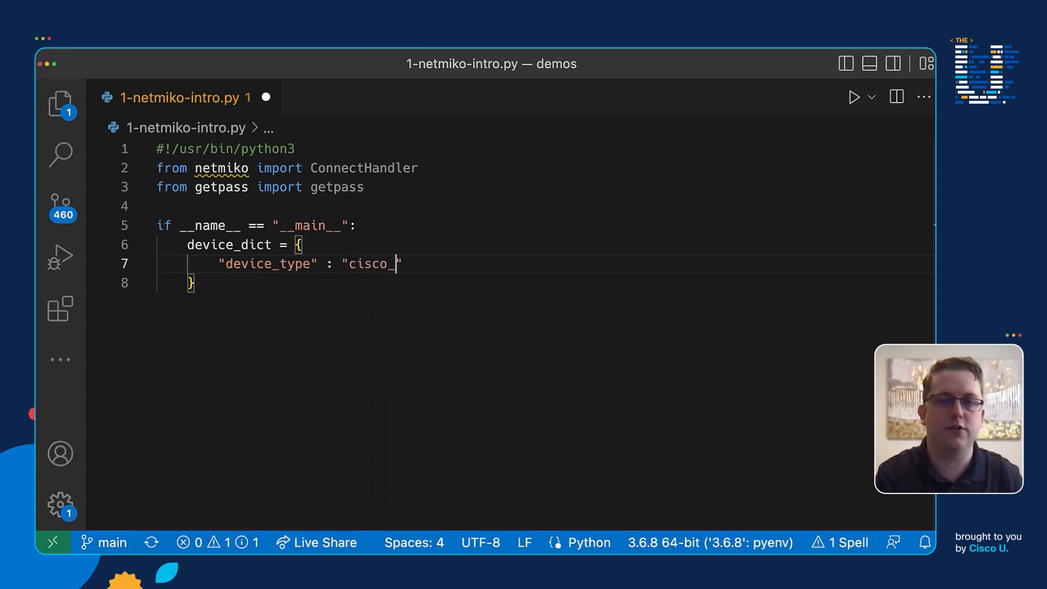
type("ios_")
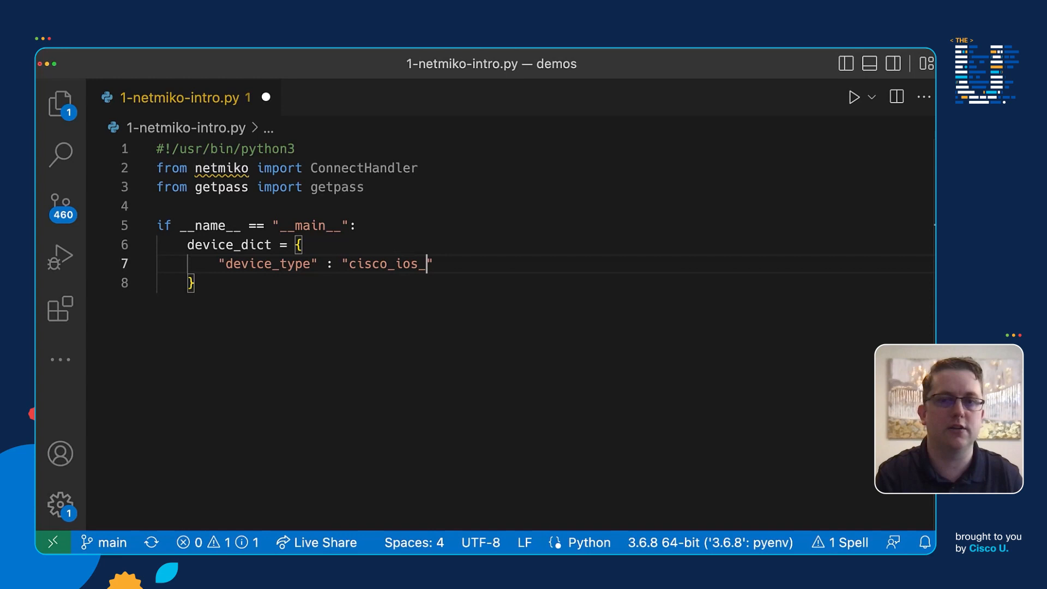
type("teln")
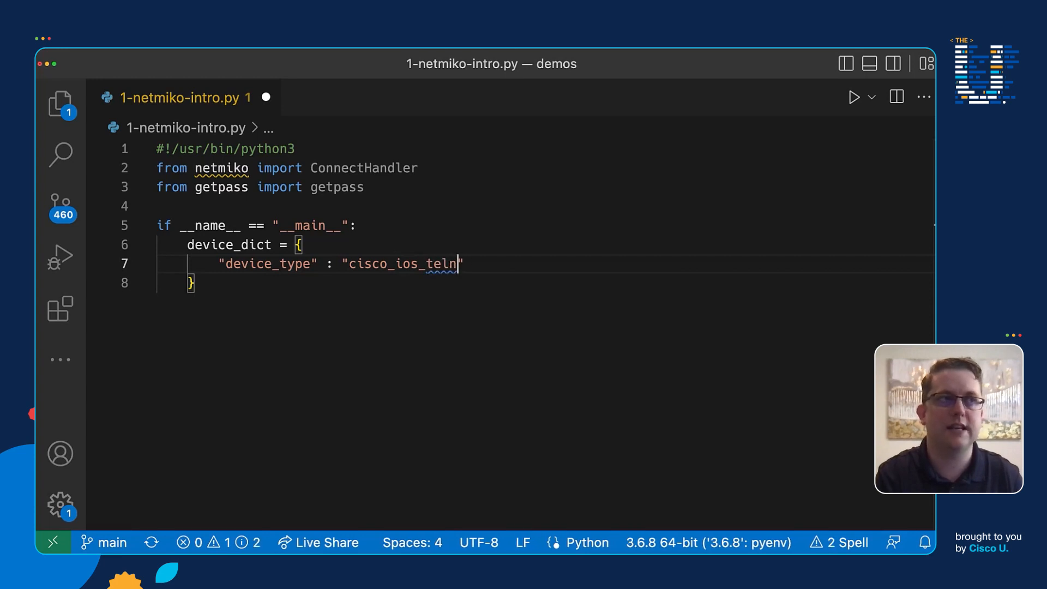
type("et\",")
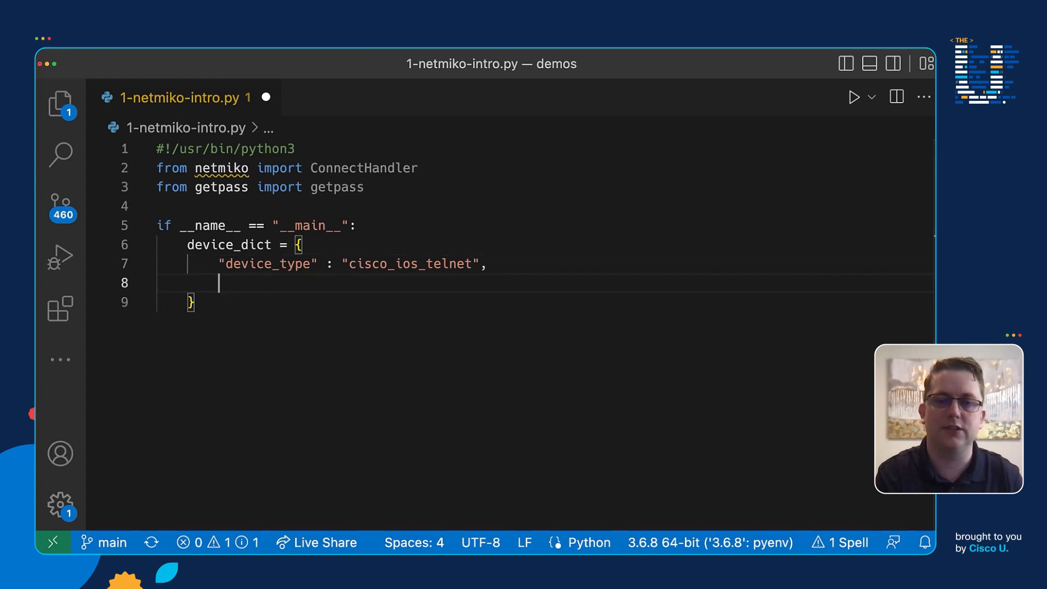
Add host "10.10.20.175" to device_dict and begin the username key.
type("\"hsot")
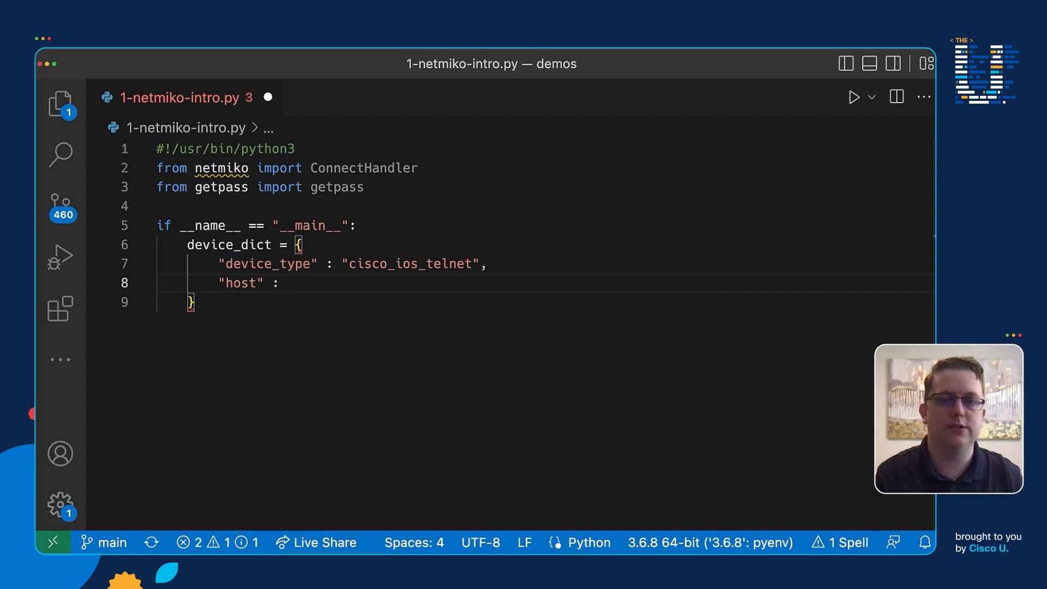
type("\"10.\"")
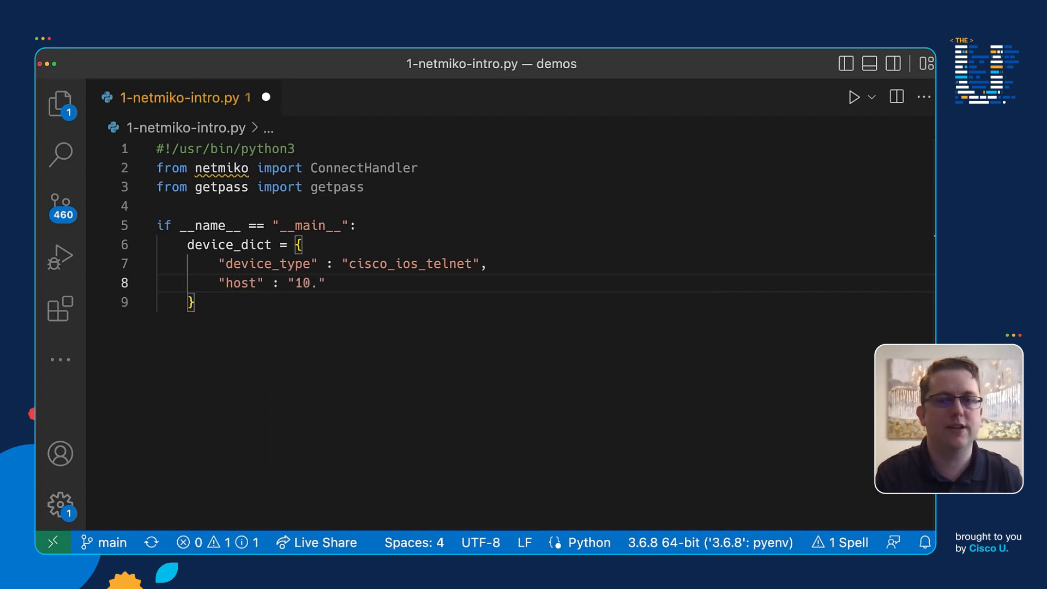
type("10.20")
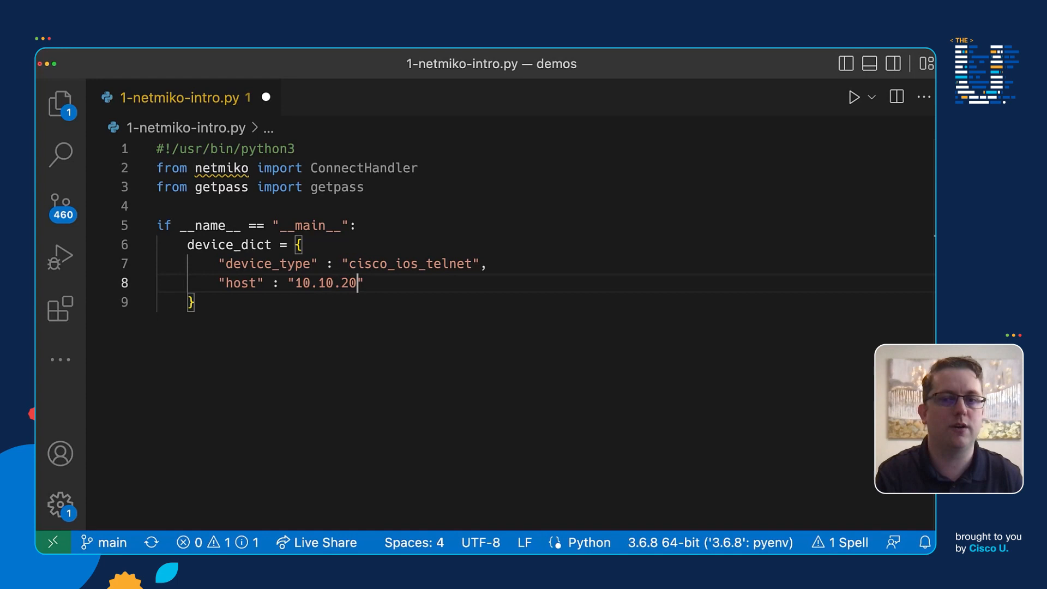
type(".175\",")
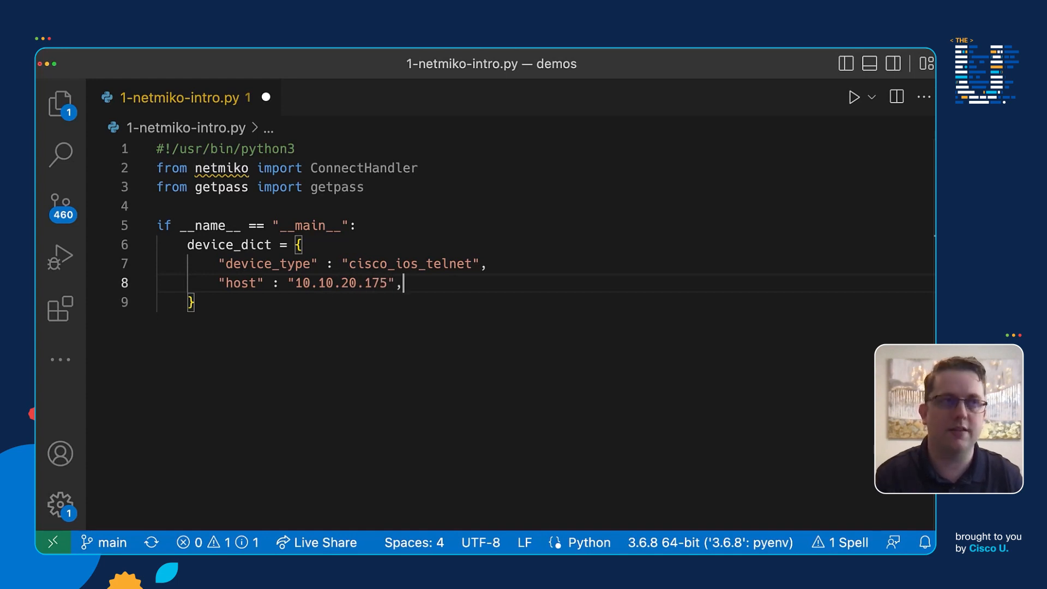
type("\"username\" :")
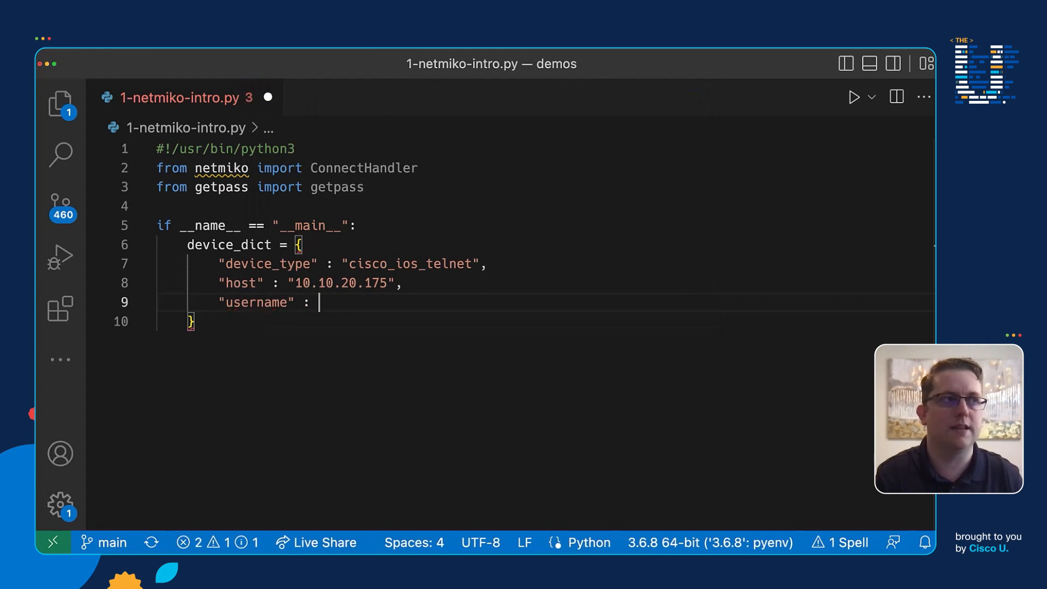
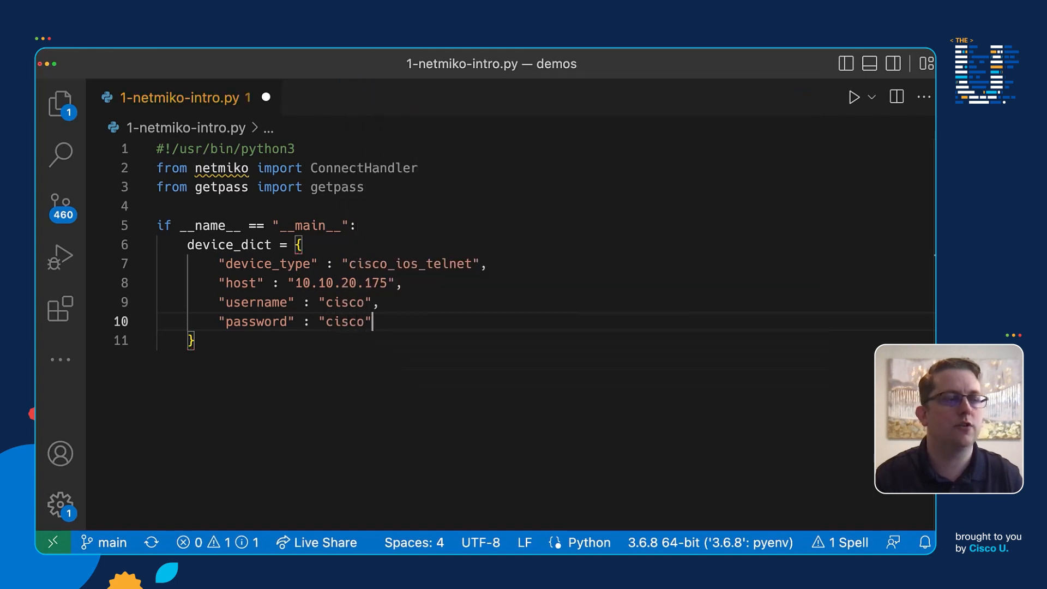
Set username "cisco" and password getpass() in device_dict, then close the dictionary.
key("Backspace")
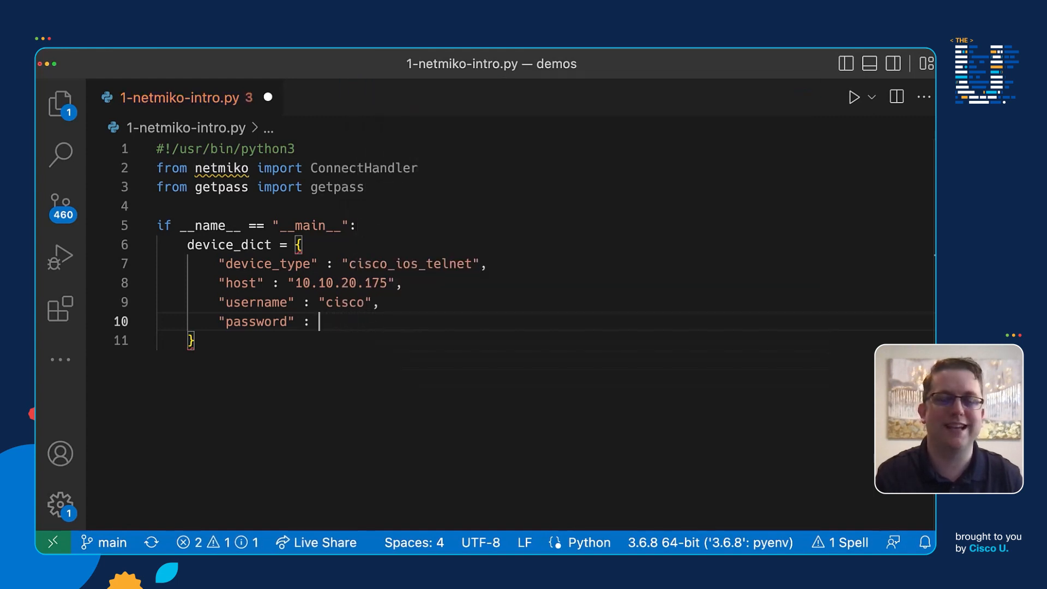
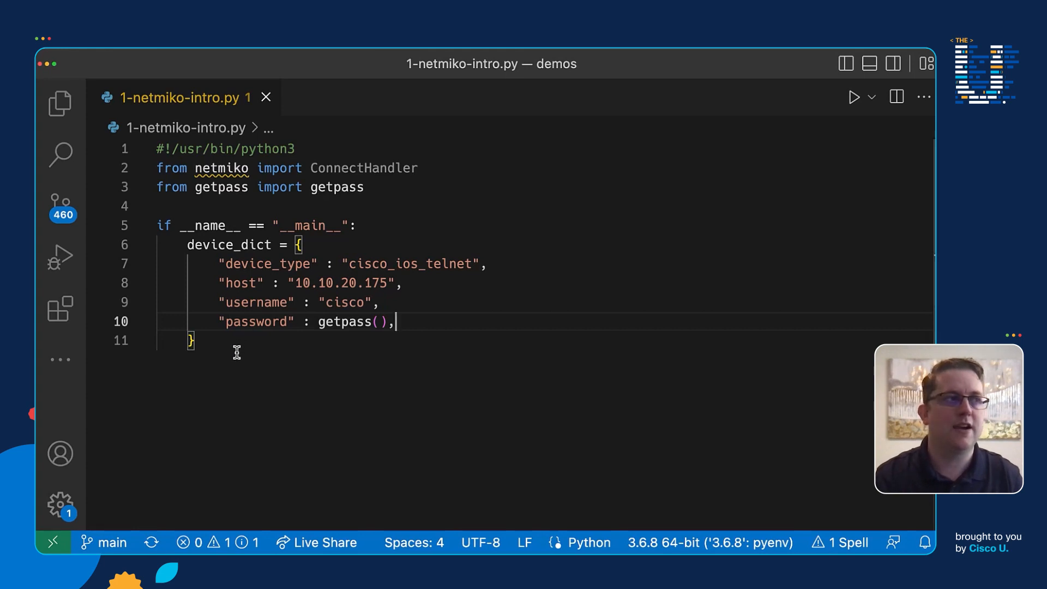
key("enter")
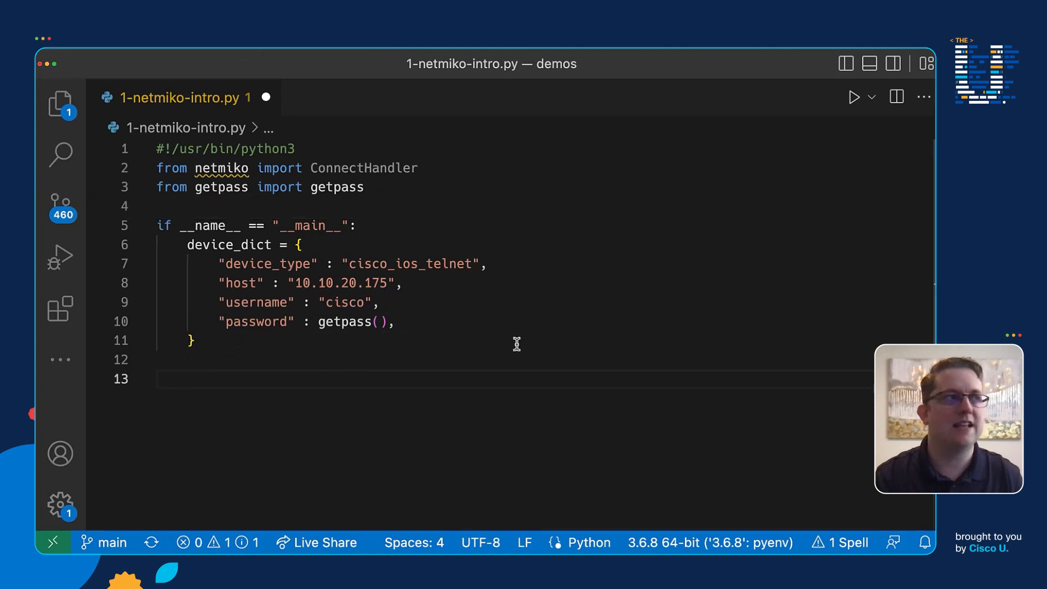
Assign netmiko_device = ConnectHandler(**device_dict).
type("netmiko_dev")
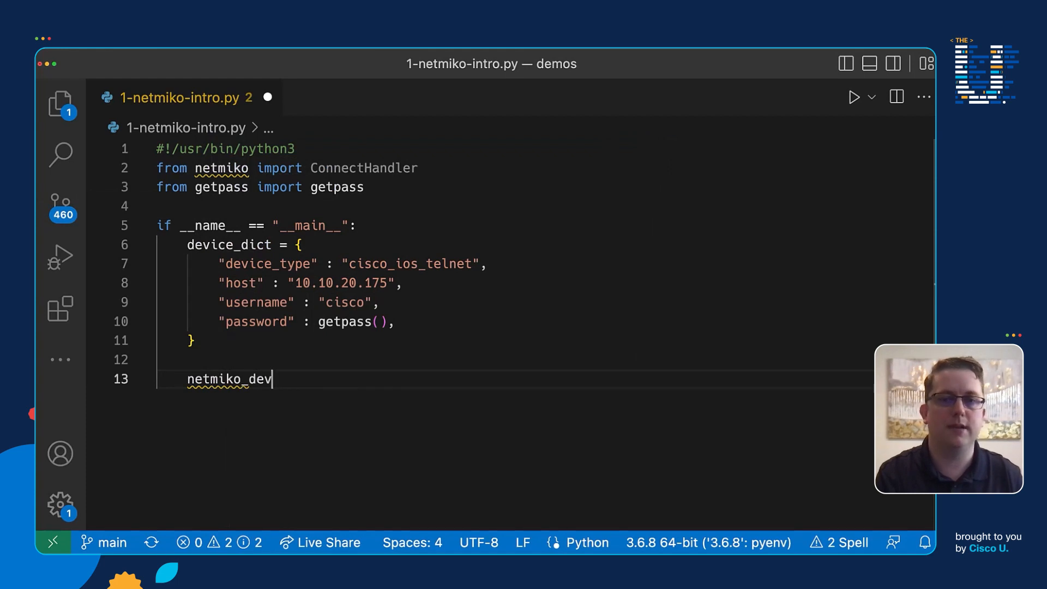
type("ice =")
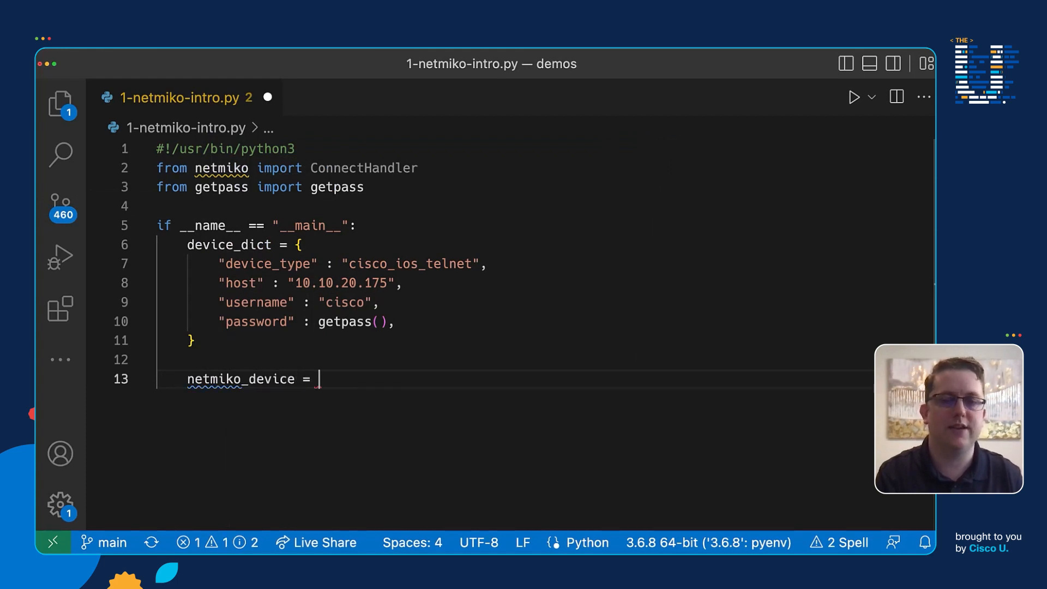
type("ConnectH")
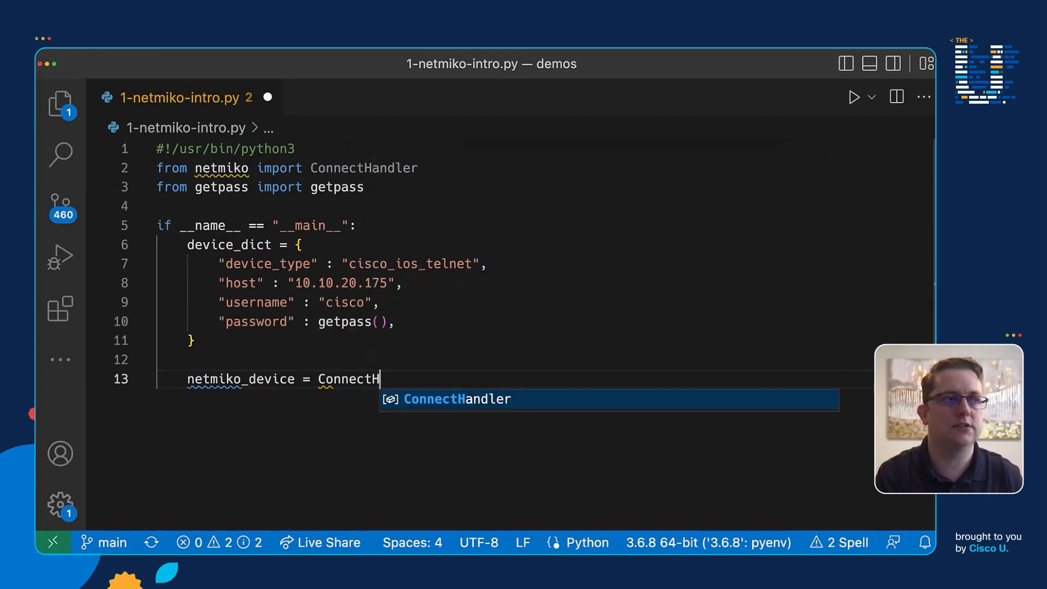
key("Tab")
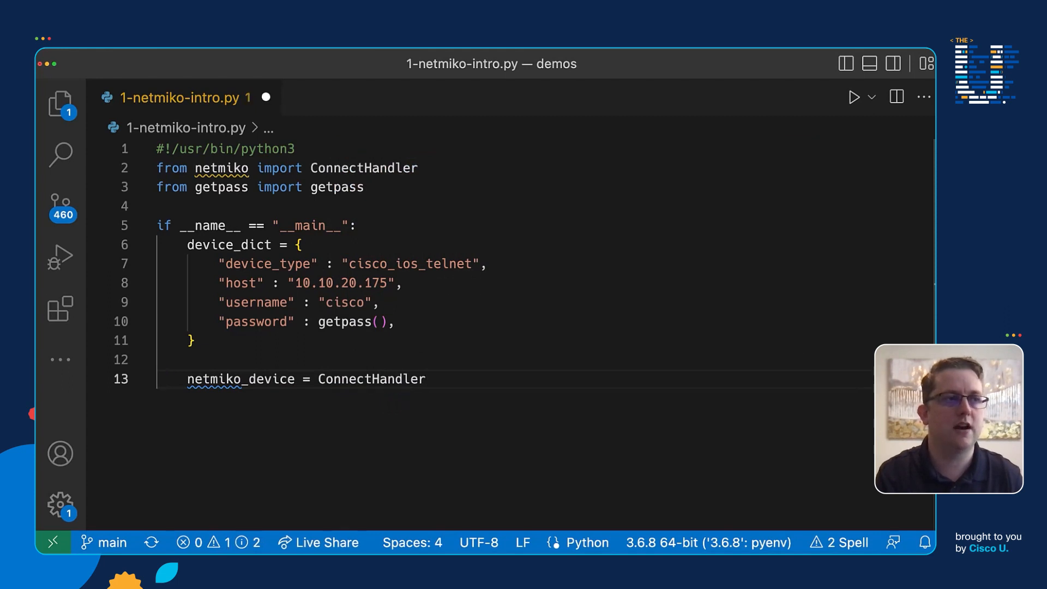
type("()")
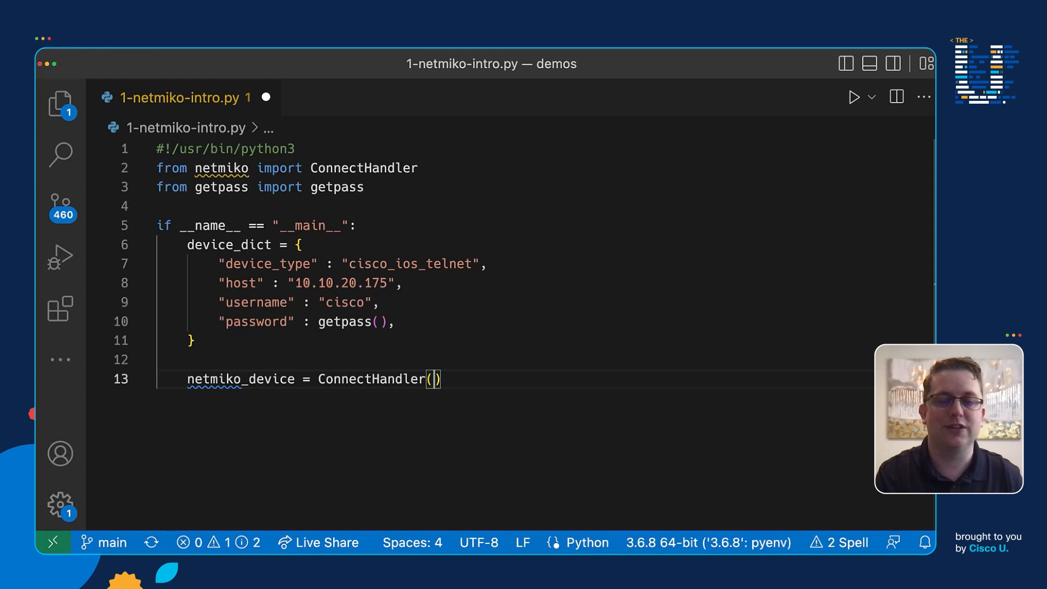
type("**")
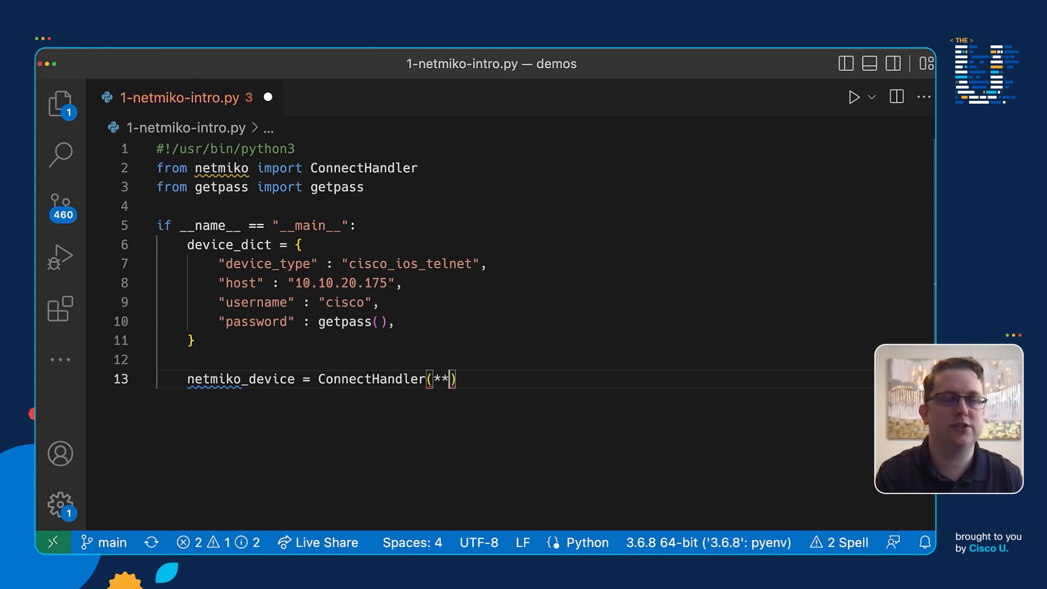
type("devicc")
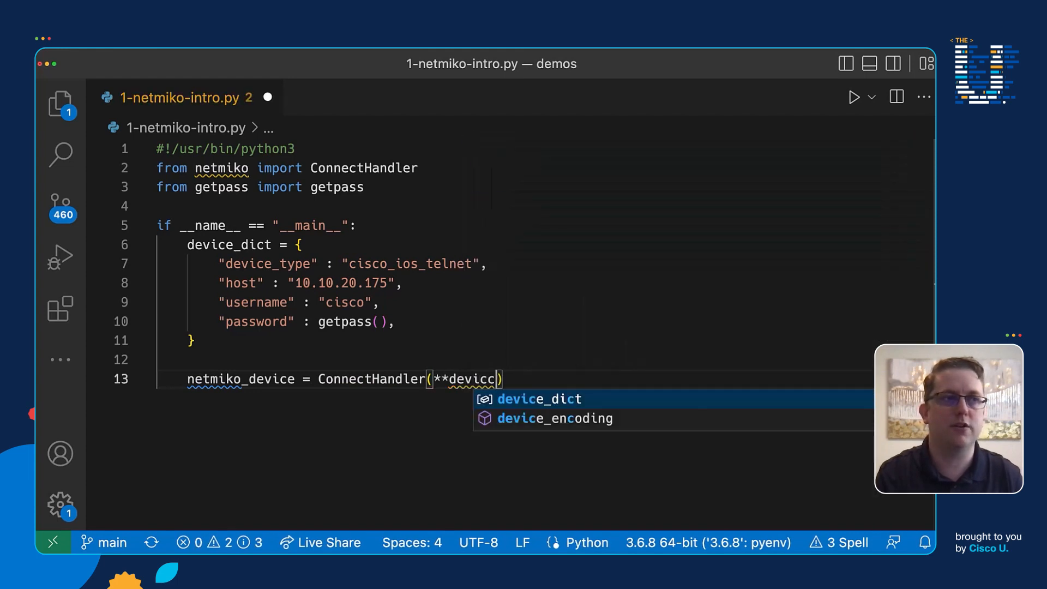
key("Tab")
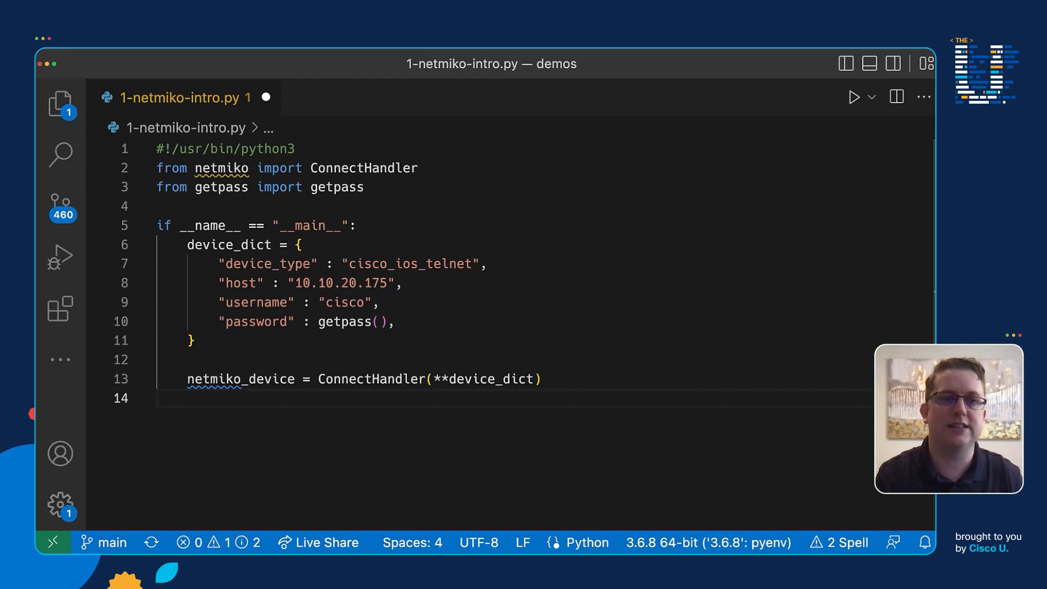
Add print(netmiko_device.find_prompt()) on a new line.
type("print")
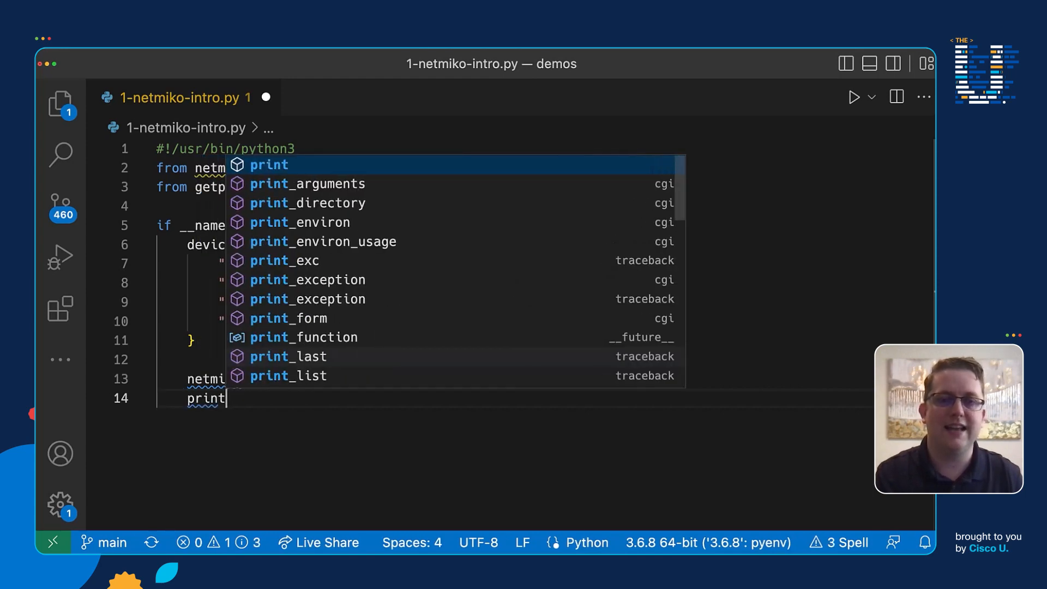
type("()")
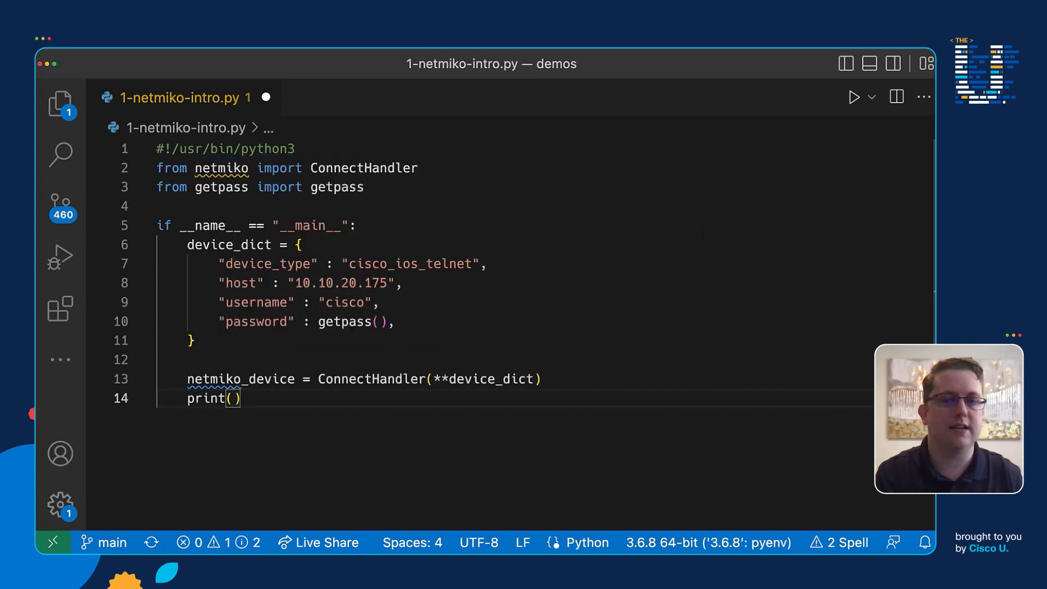
type("netmiko_")
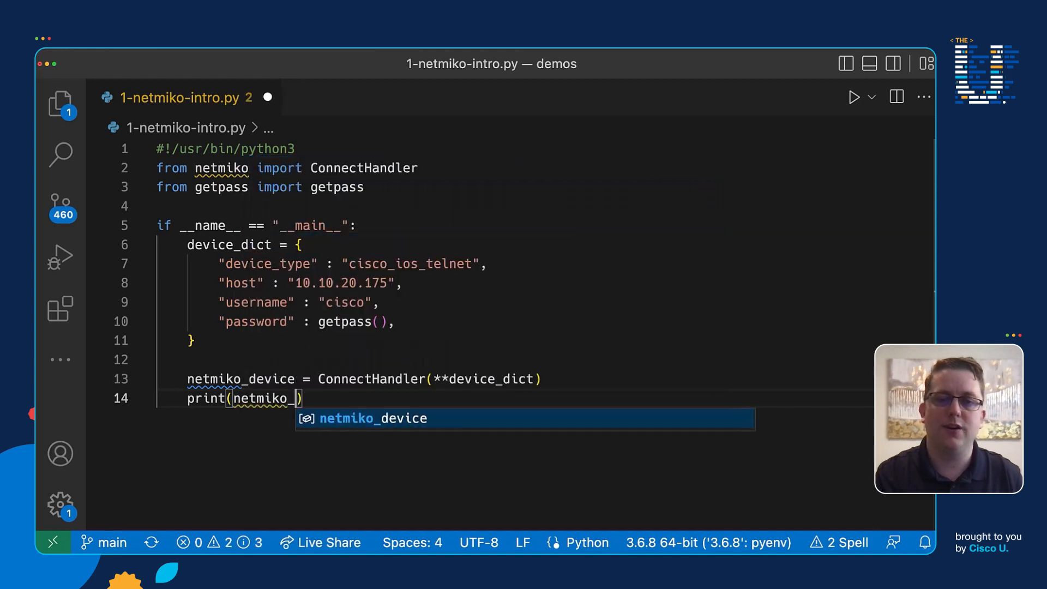
type("dvice.f")
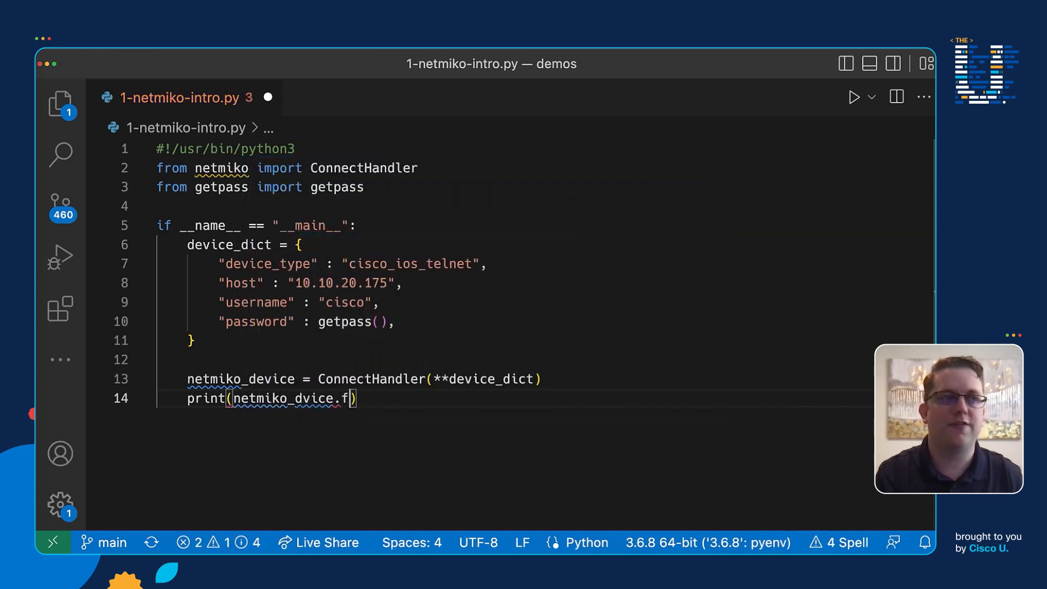
key("Backspace")
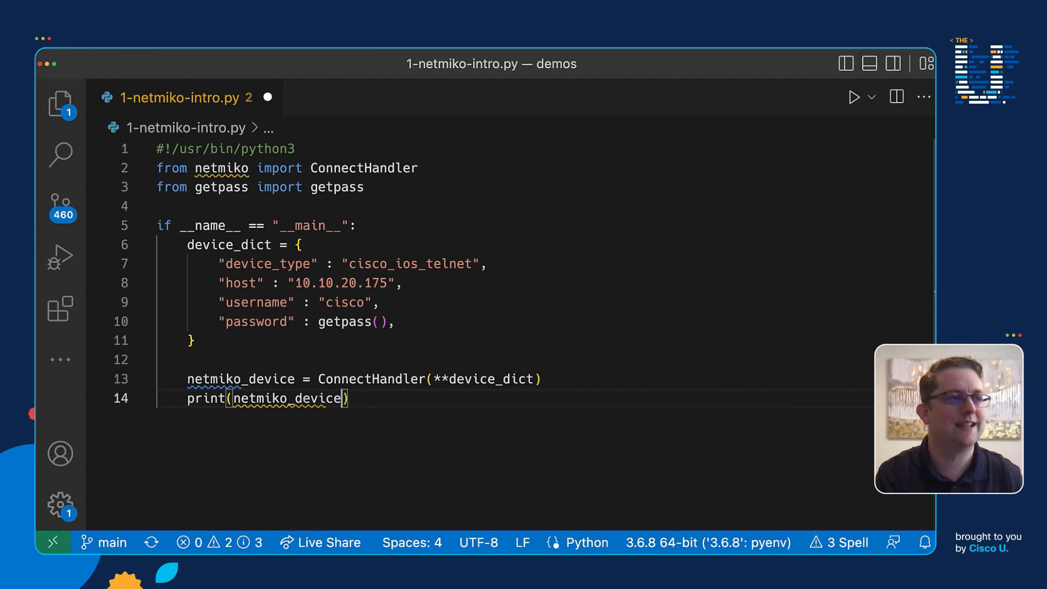
type(".f")
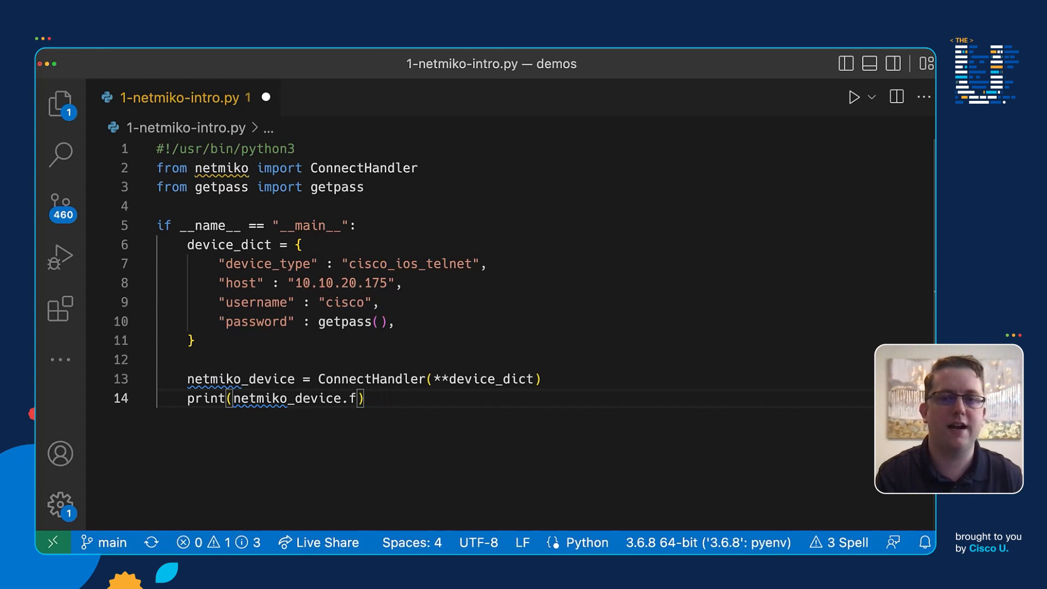
type("ind_promp")
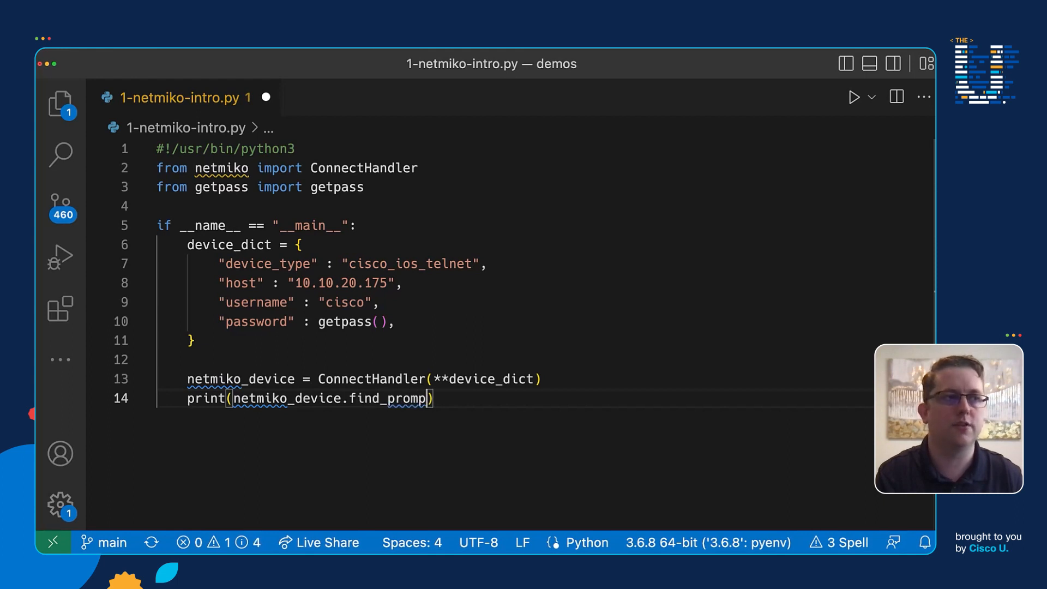
type("t()")
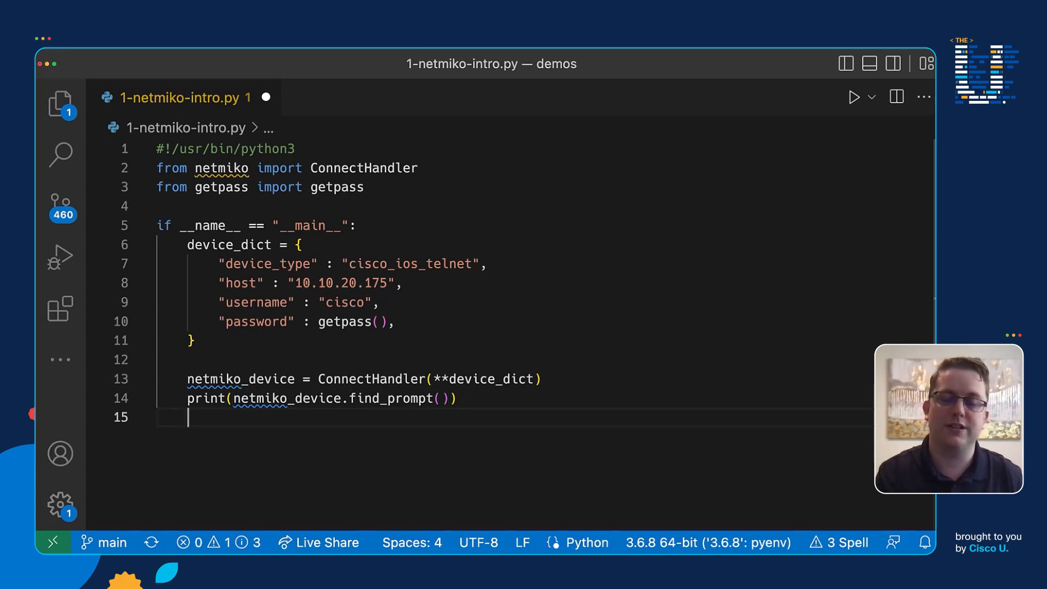
Add print(netmiko_device.send_command("show version | include Version")).
type("pri")
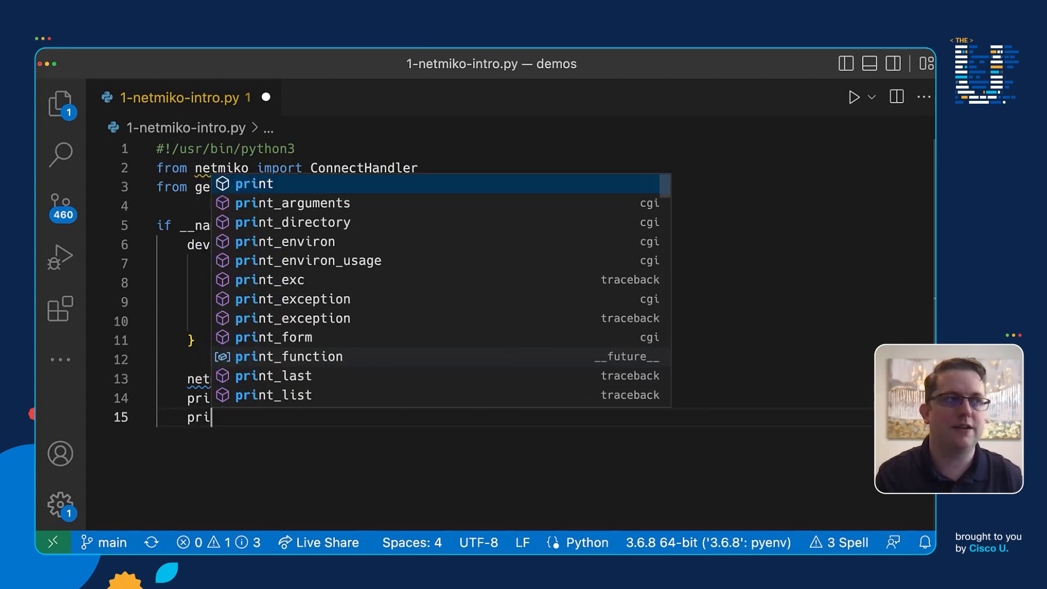
type("nt()")
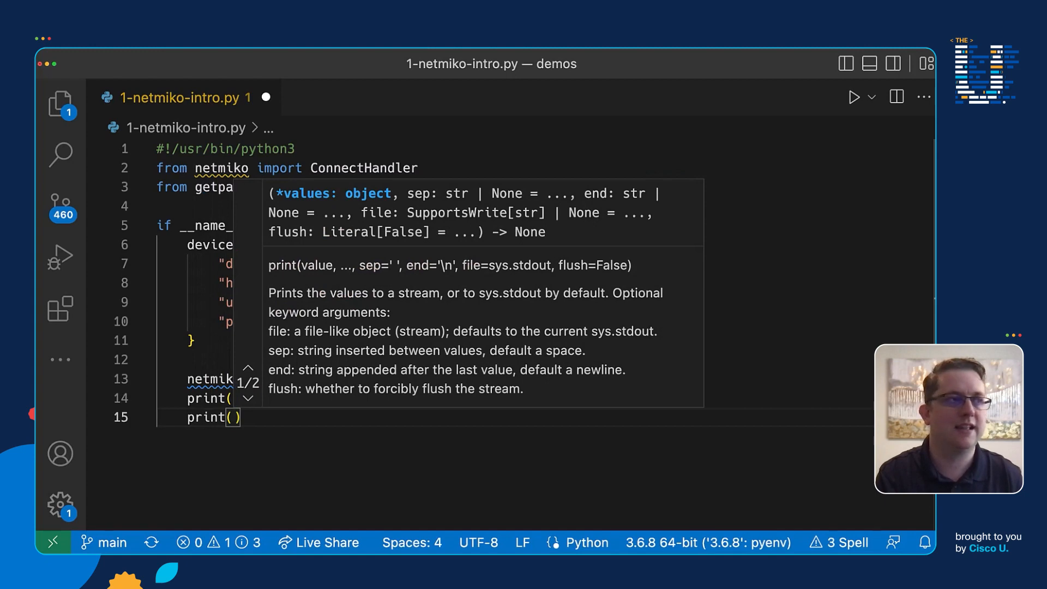
type("netmiko_device")
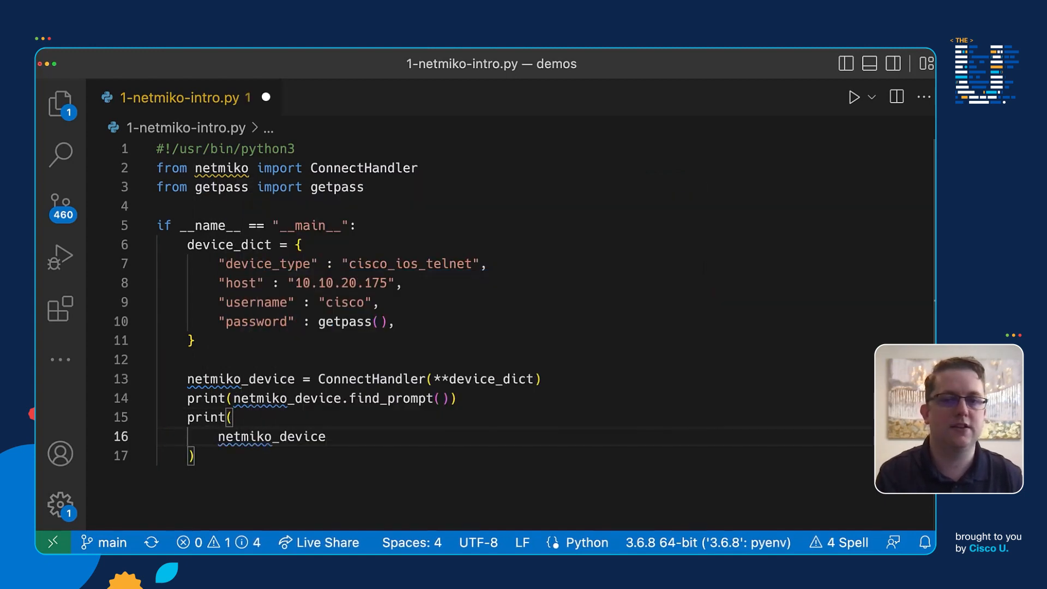
type(".send_")
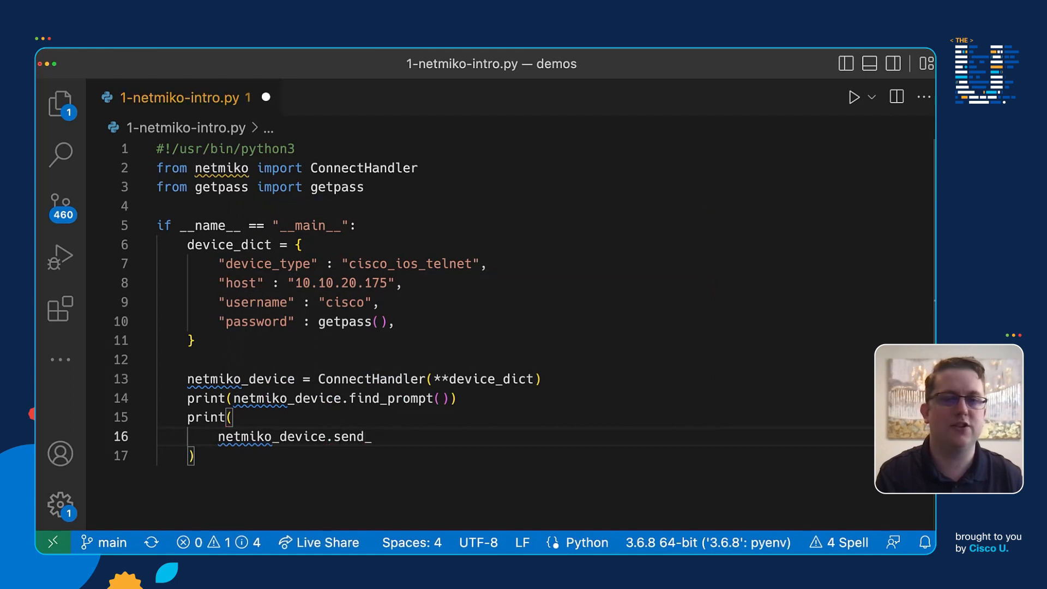
type("command()")
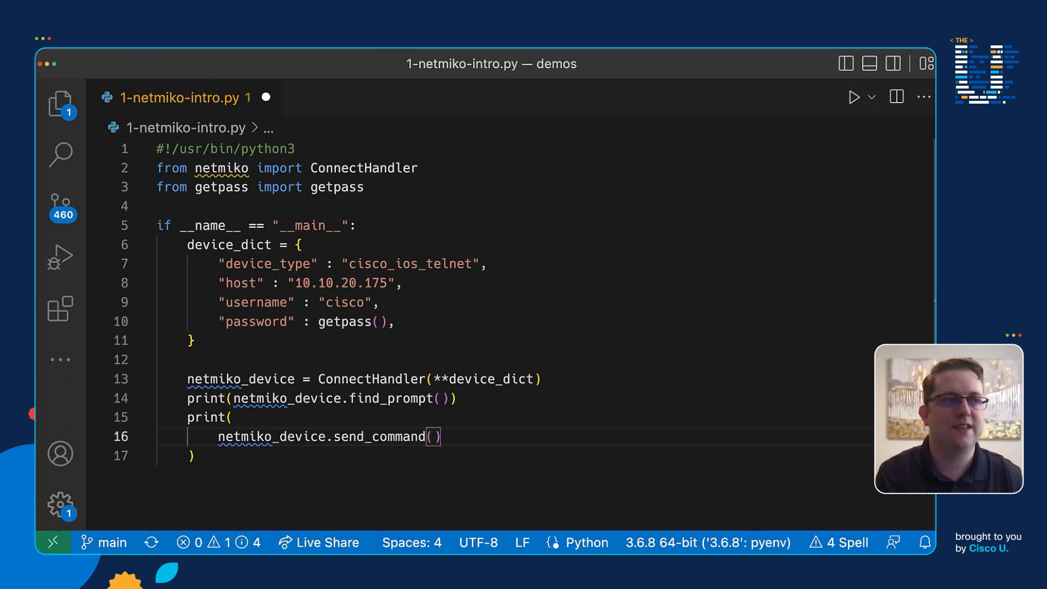
type("\"show \"")
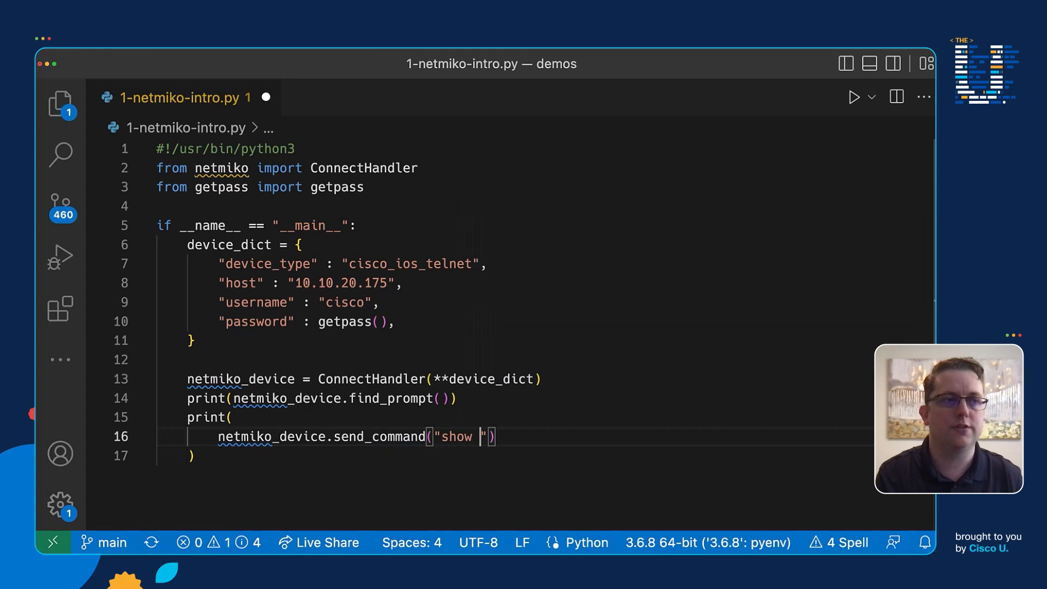
type("version | includ")
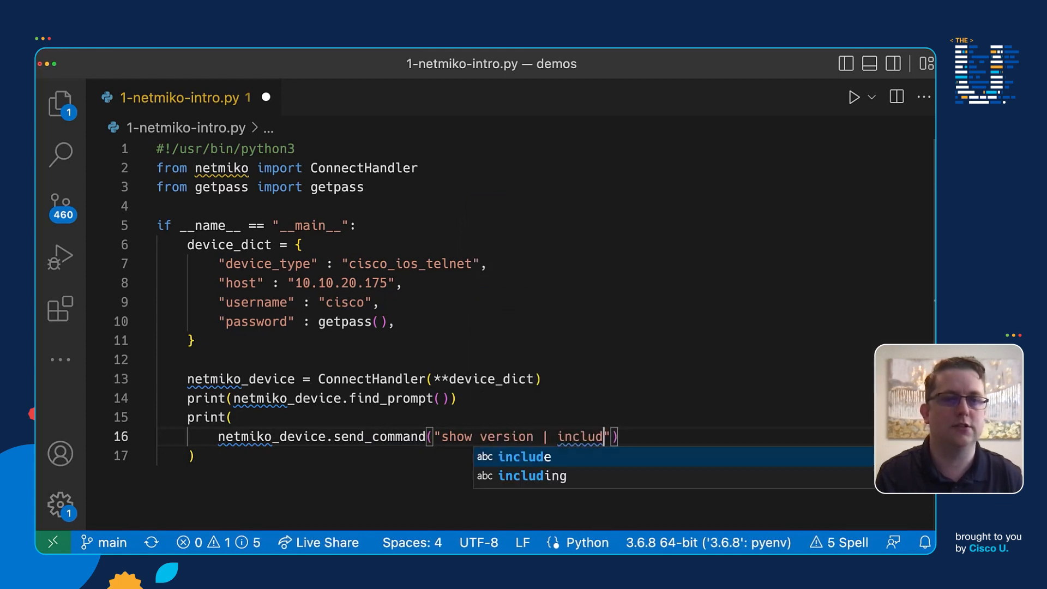
type("e Version")
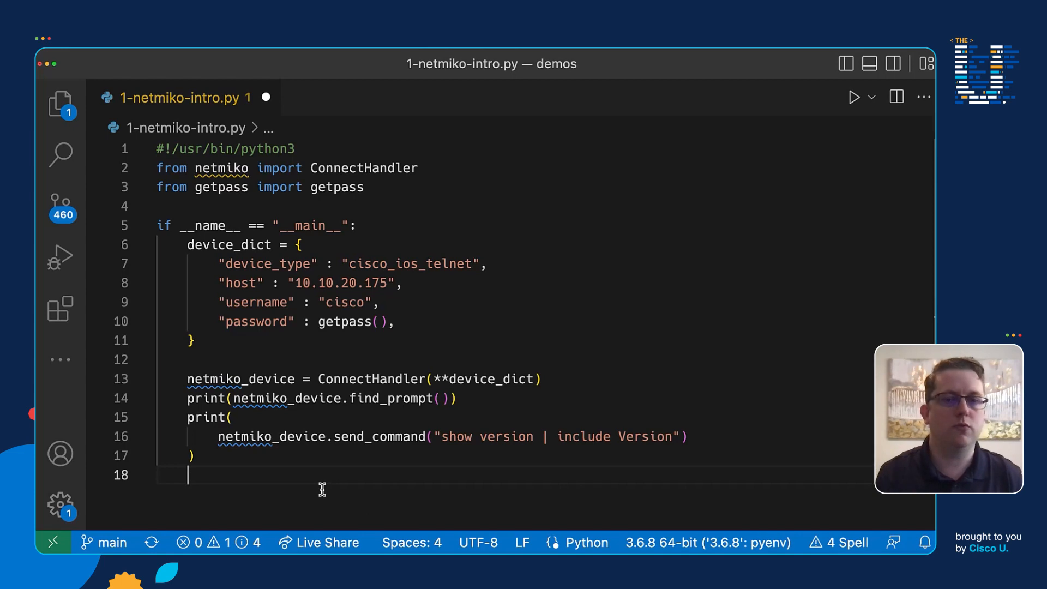
Add print(dir(netmiko_device)) and a netmiko_device.disconnect() call.
type("print(")
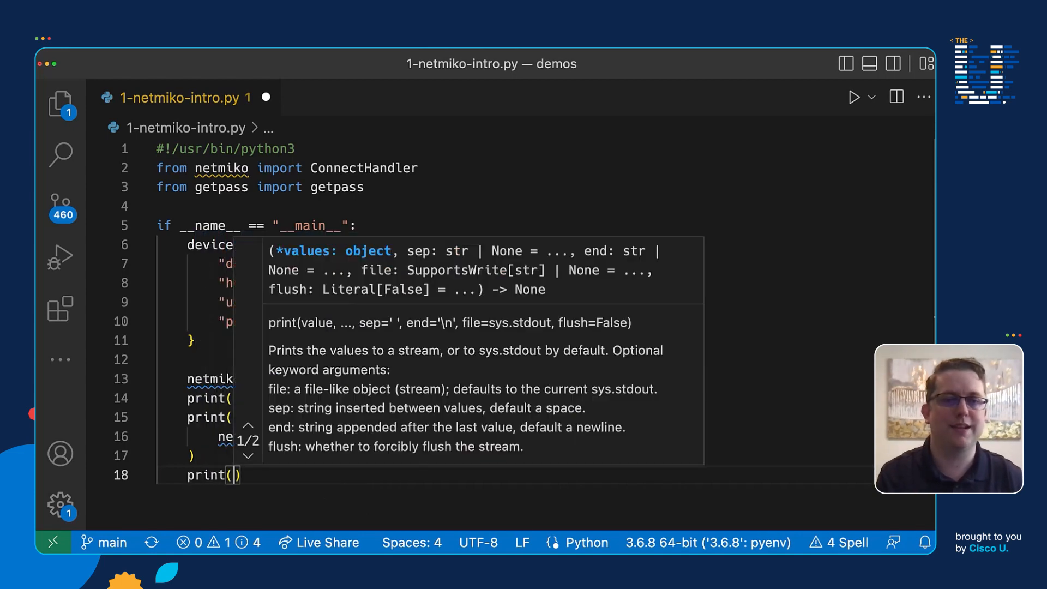
type("dir(netmiko_device")
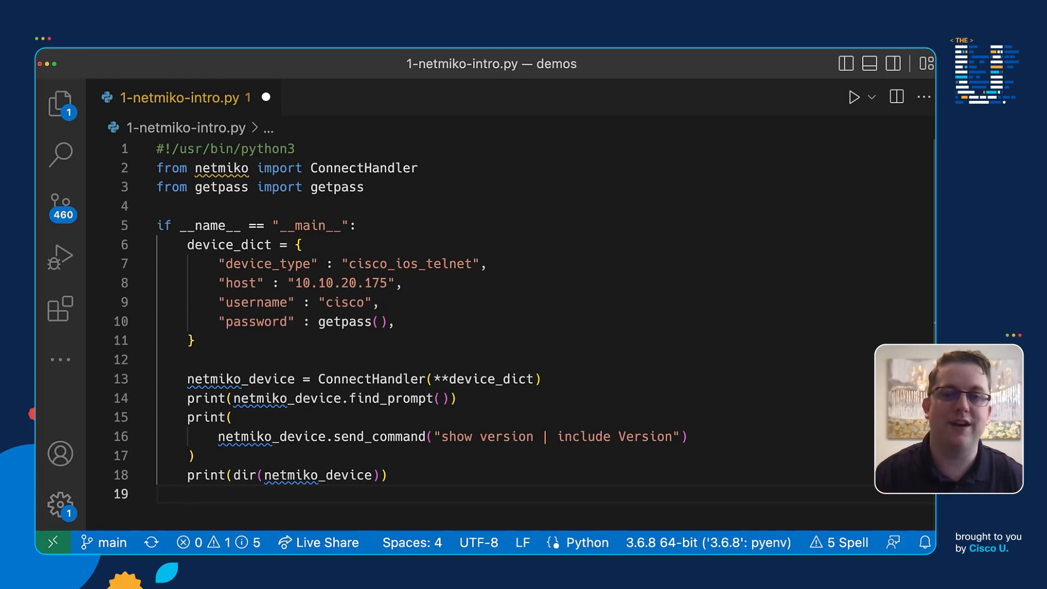
type("netmiko_device")
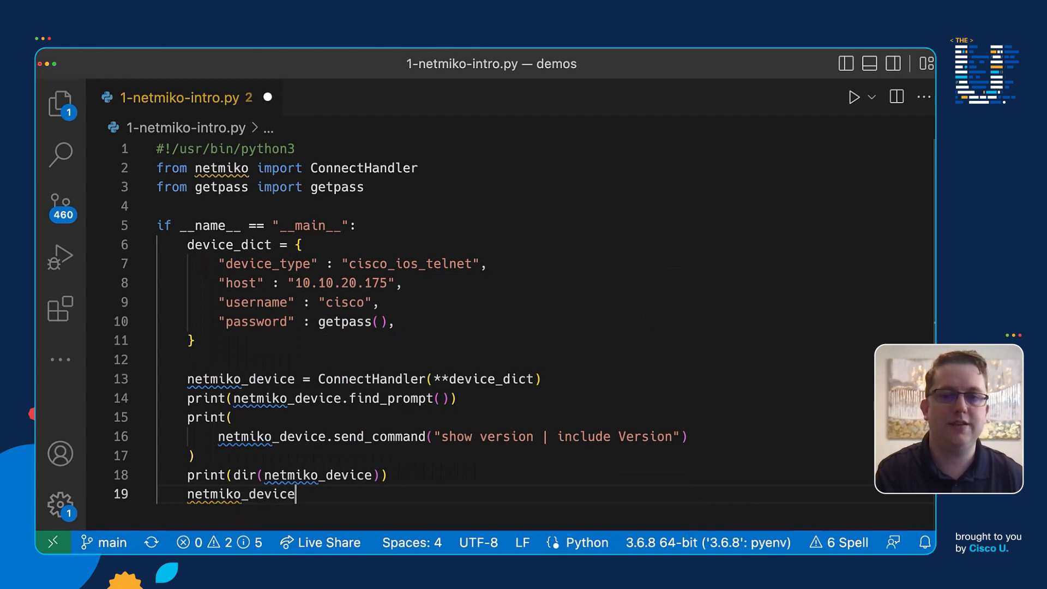
type(".disconnect")
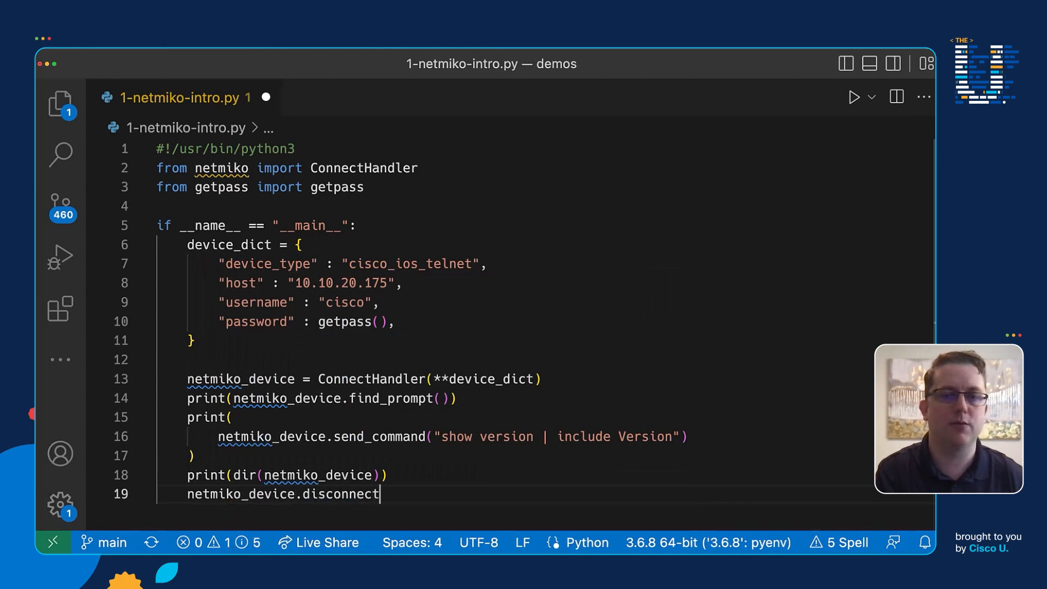
type("()")
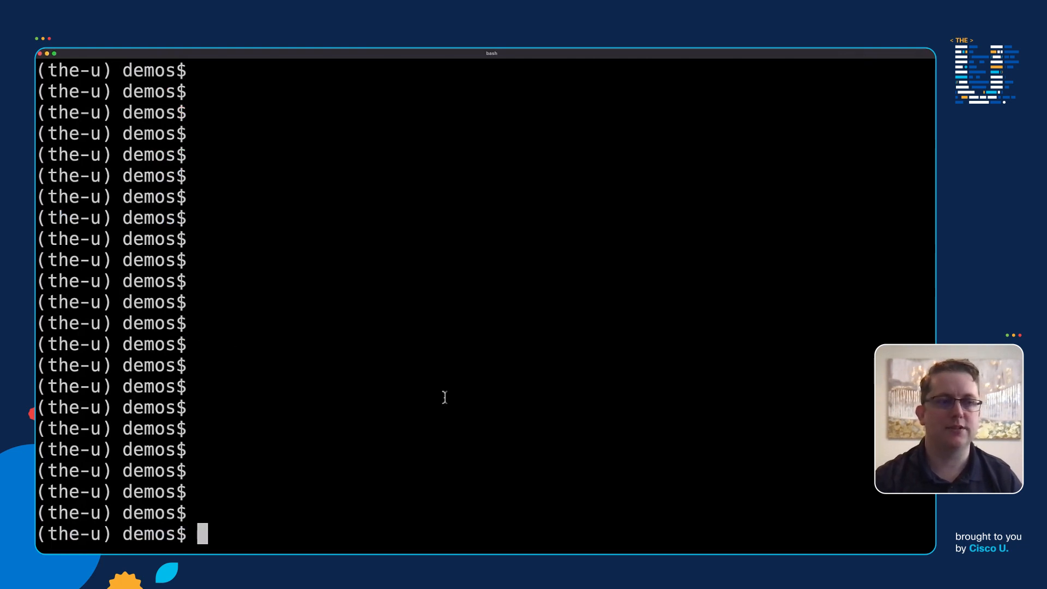
Run python 1-netmiko-intro.py at the bash prompt.
type("python 1-")
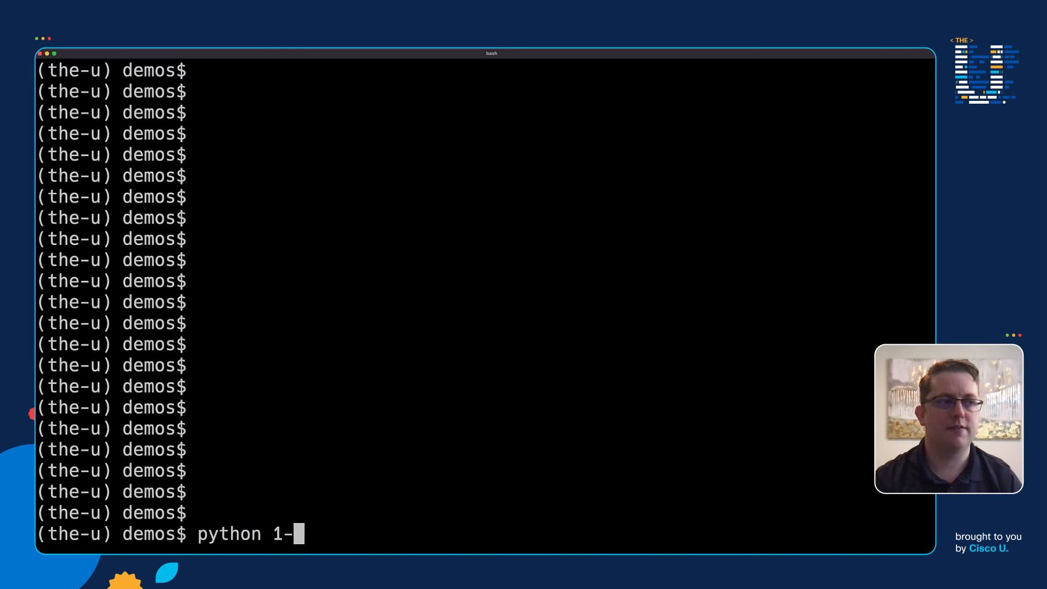
type("netmiko-intro.py")
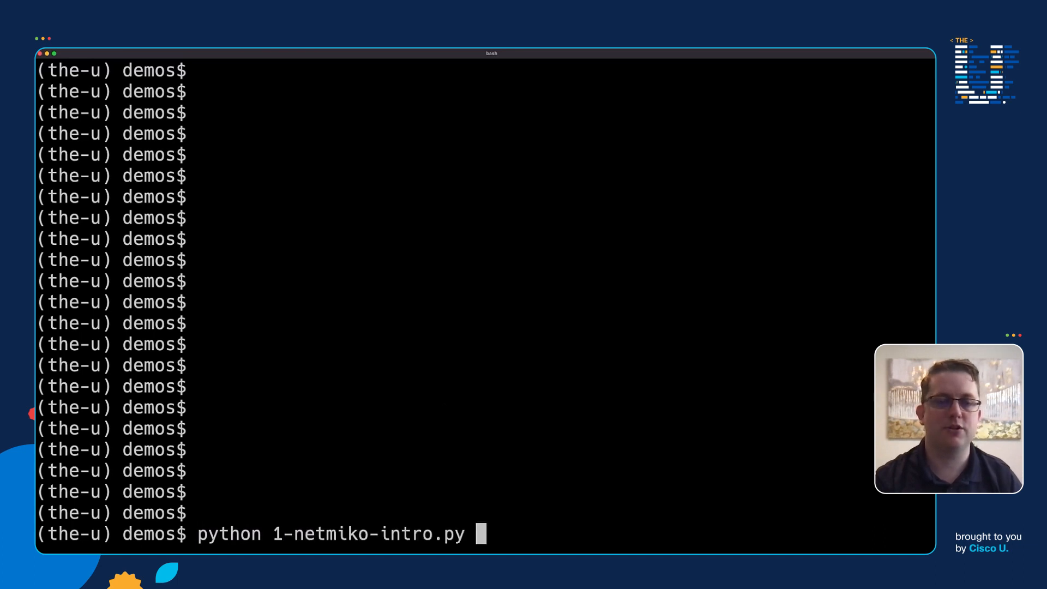
key("enter")
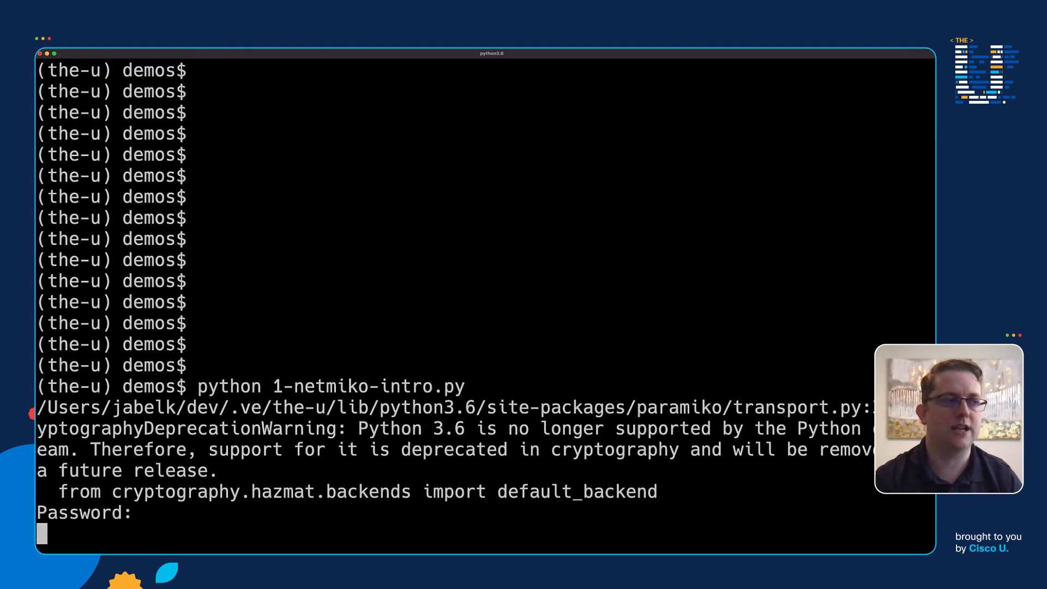
mouse_move(412, 479)
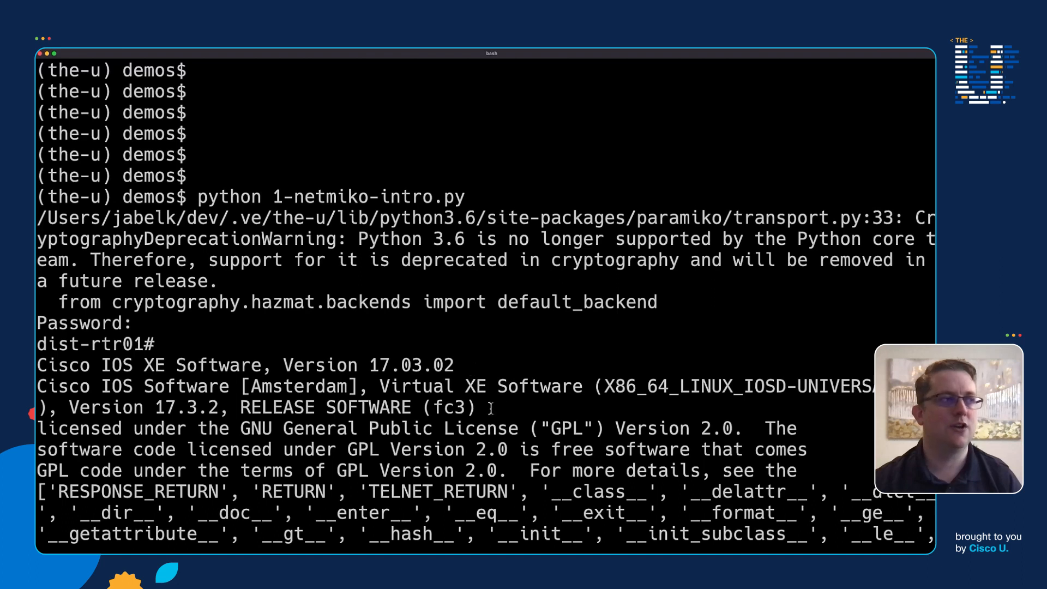
Log in with the password and highlight the Cisco IOS XE 17.03.02 version lines.
double_click(96, 344)
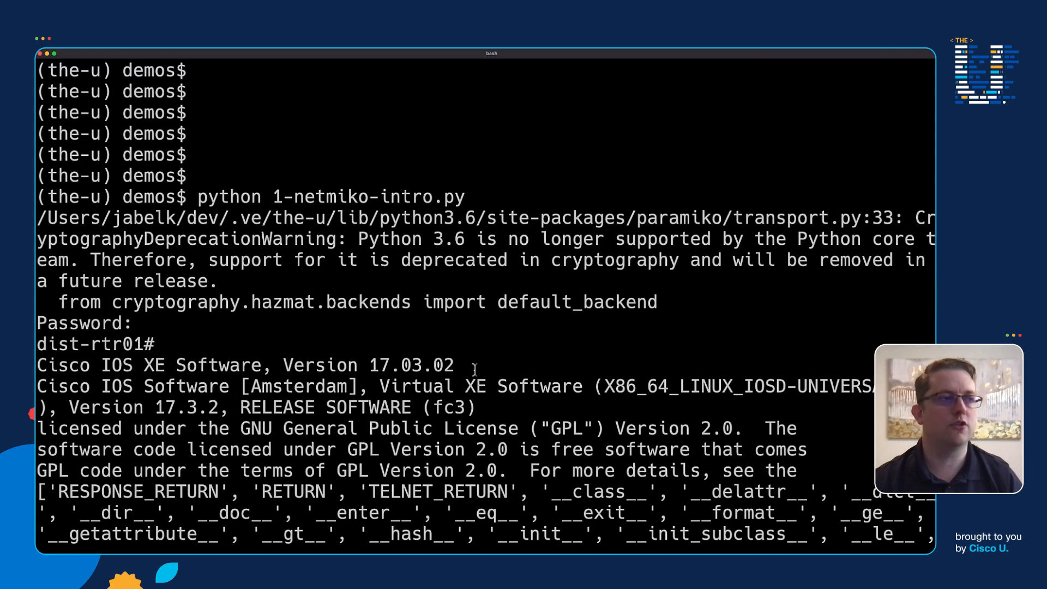
left_click_drag(39, 365, 475, 407)
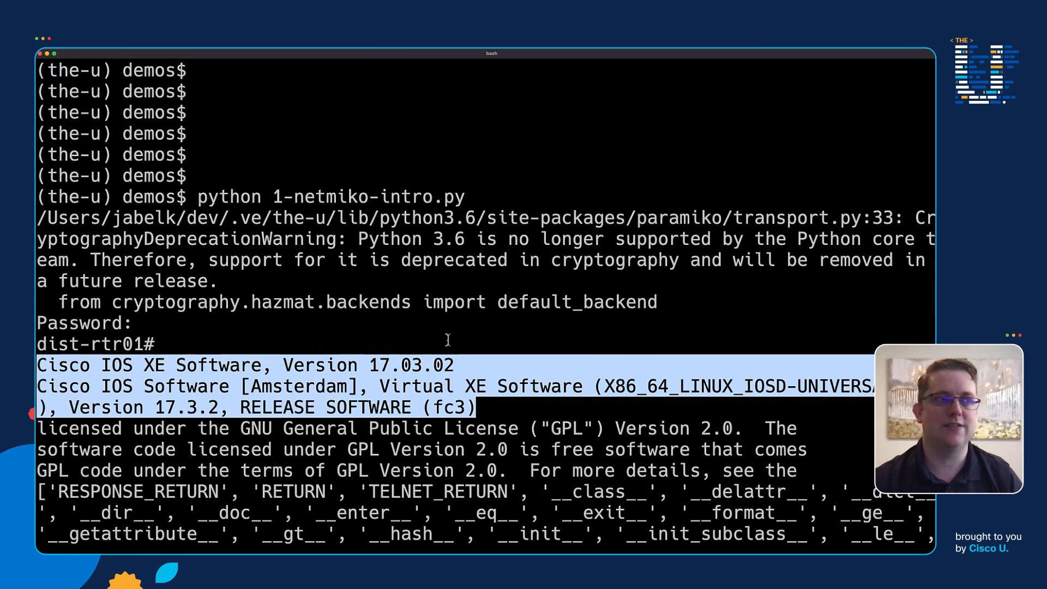
mouse_move(304, 400)
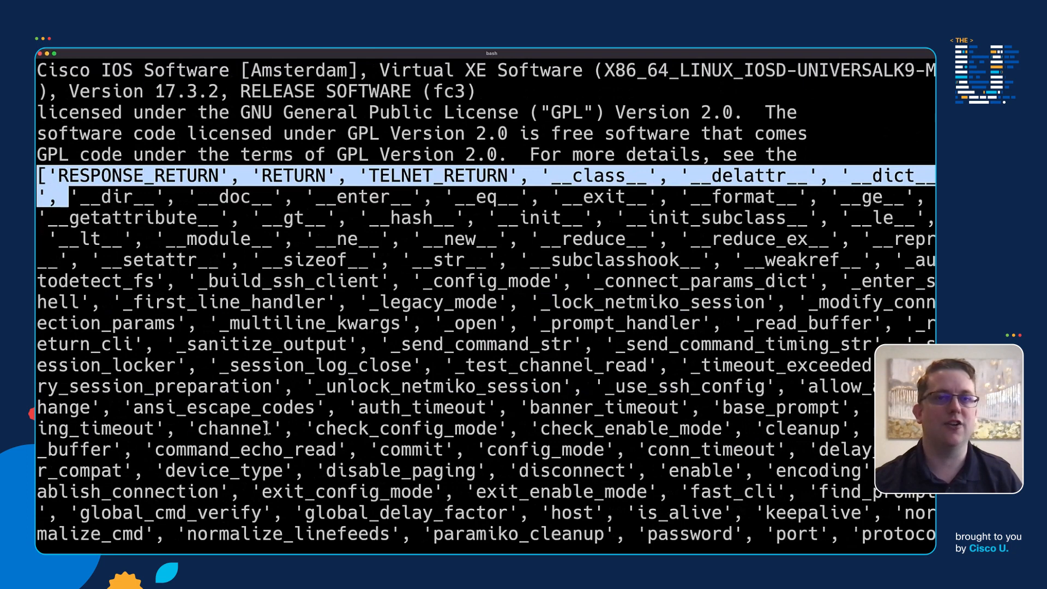
Scroll through the dir() method list, highlighting send_command, down to the returned demos prompt.
scroll("down", 3)
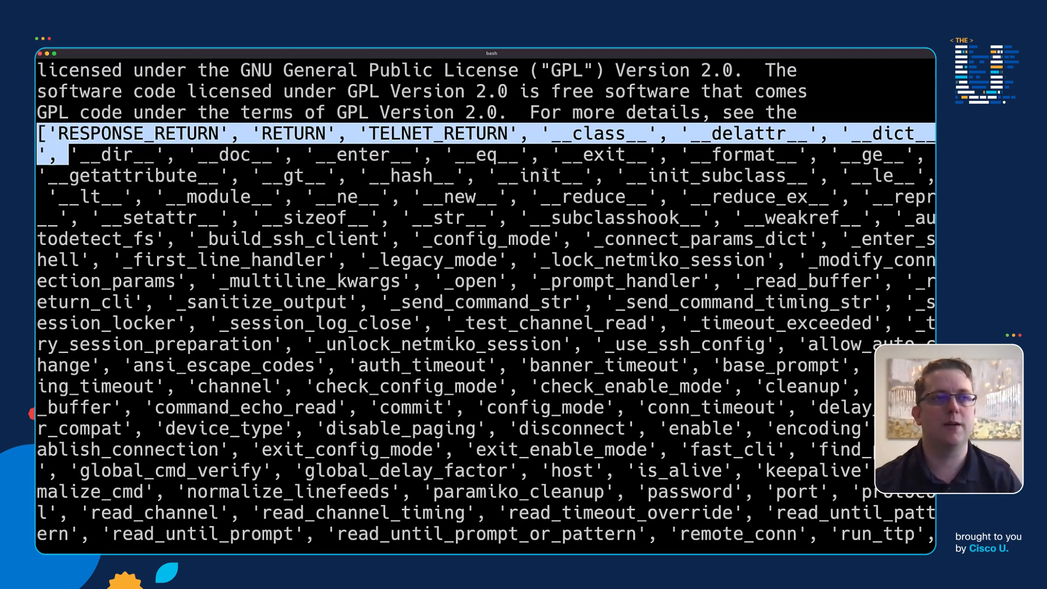
scroll("down", 3)
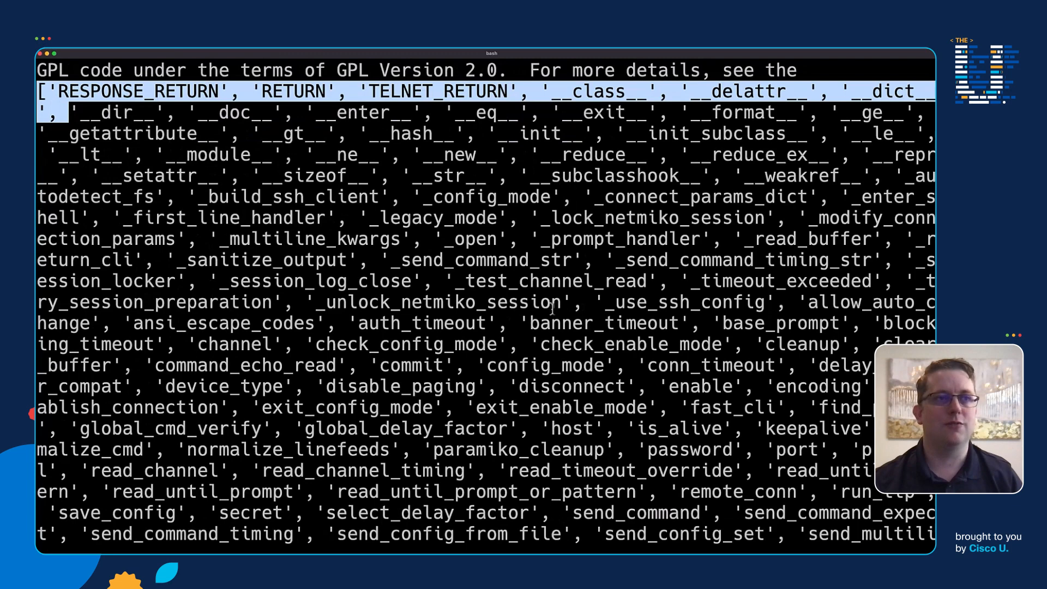
scroll("down", 3)
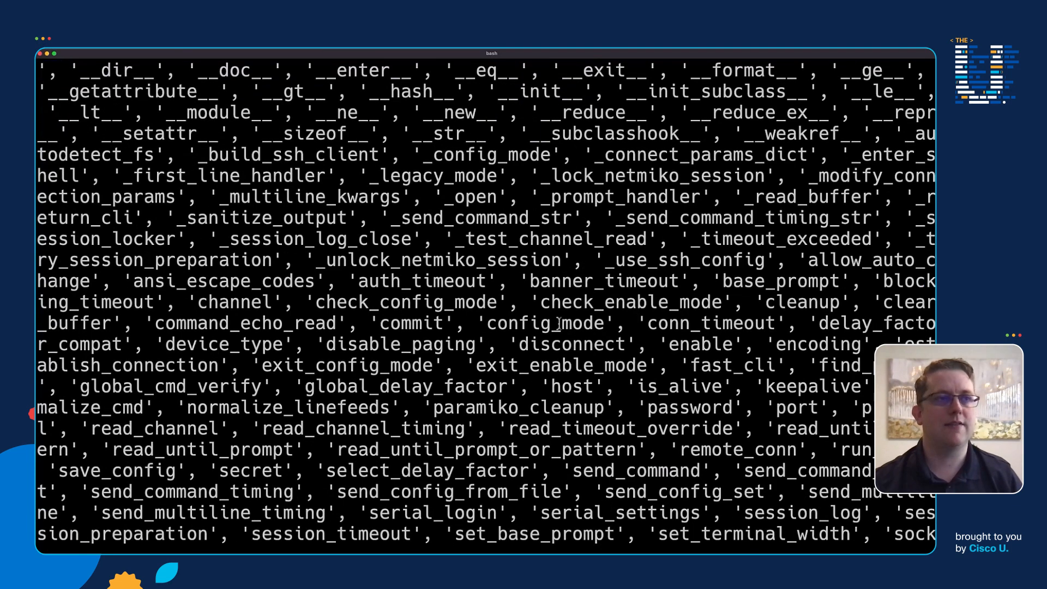
double_click(543, 323)
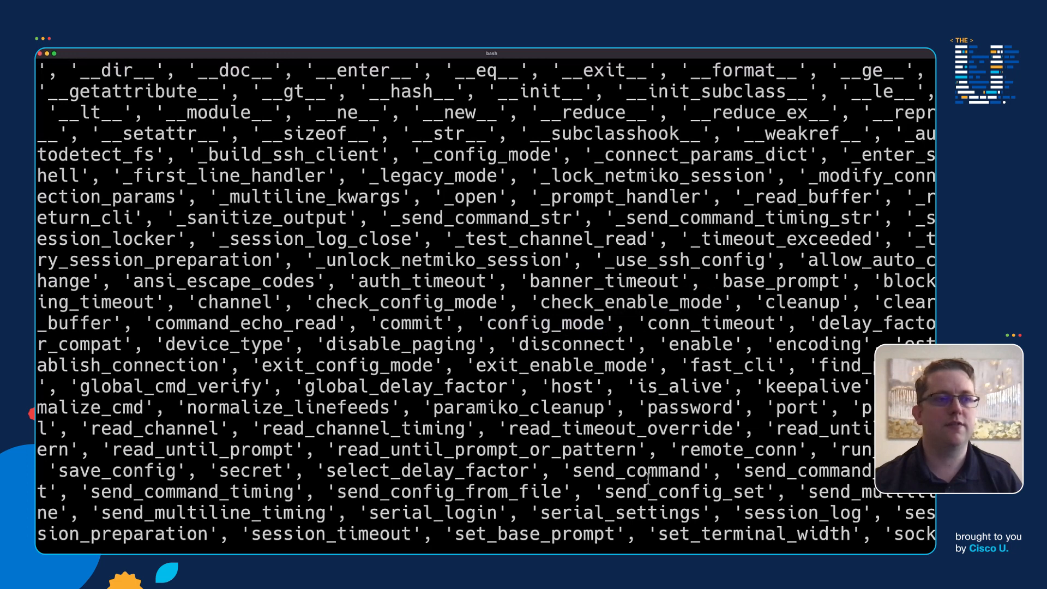
double_click(635, 470)
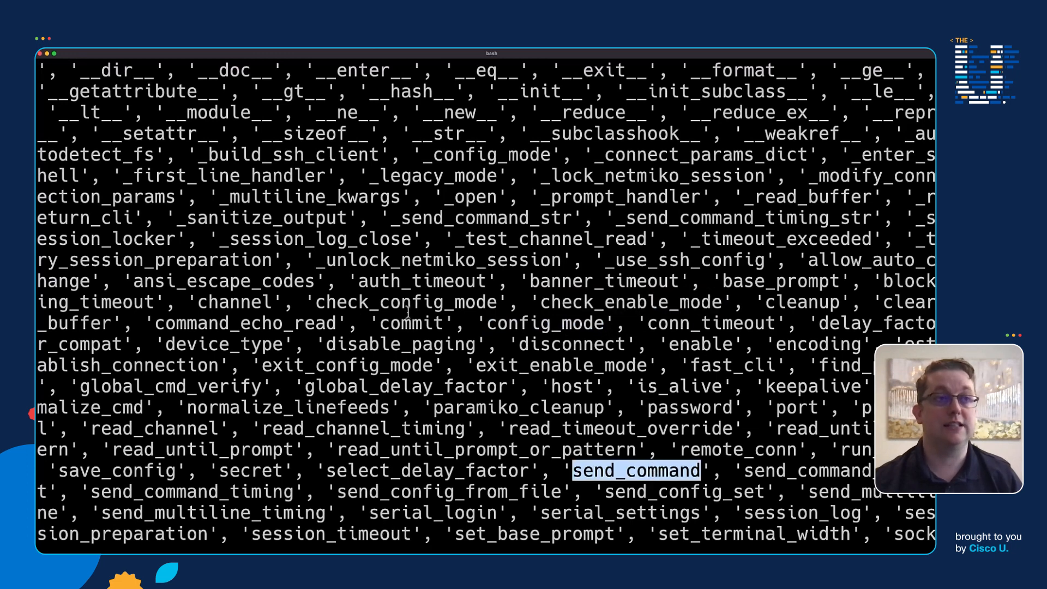
scroll("down", 3)
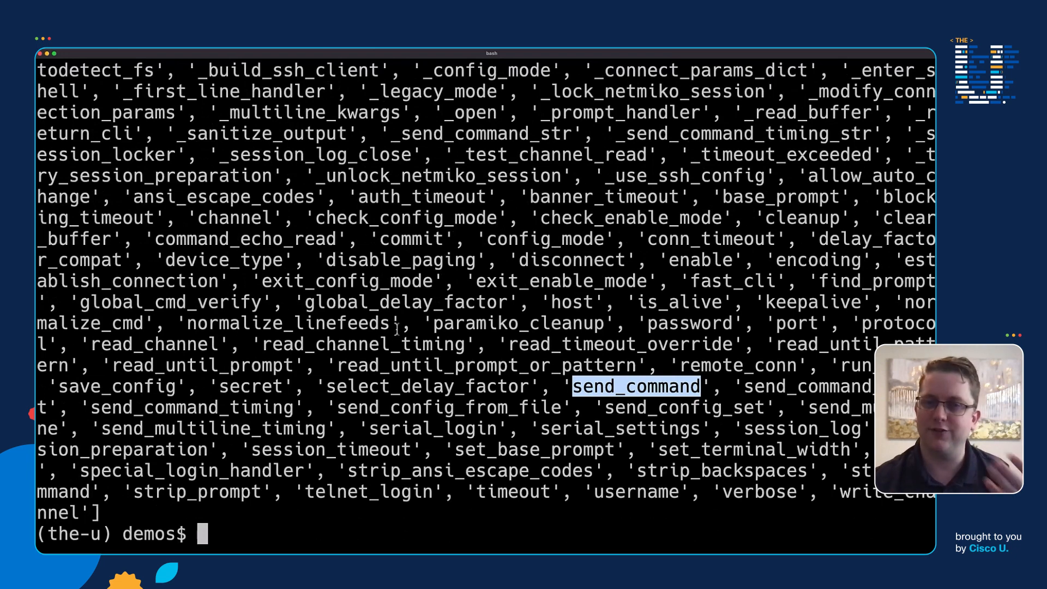
mouse_move(447, 271)
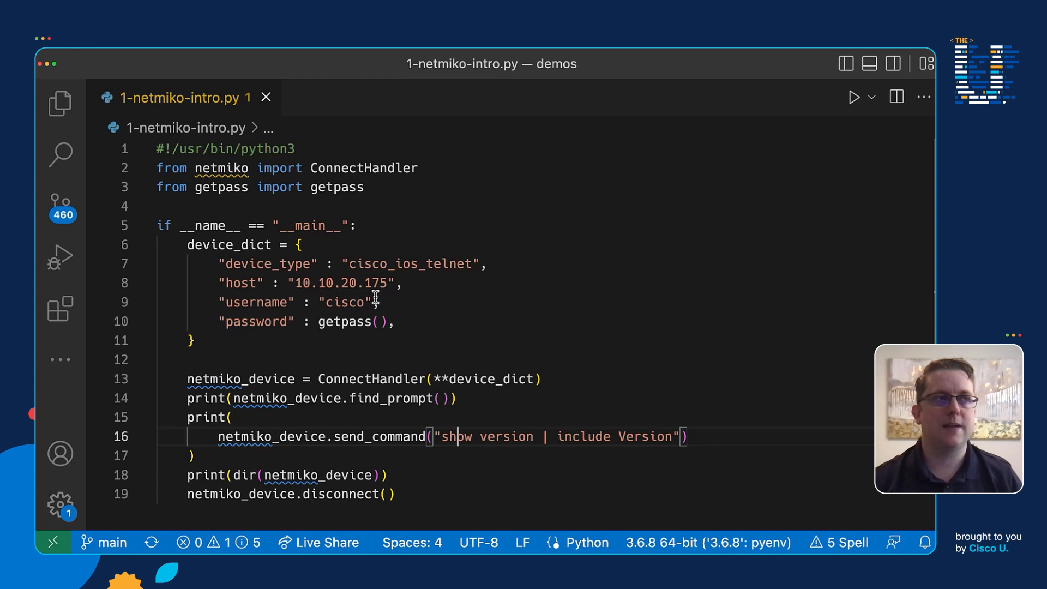
mouse_move(368, 307)
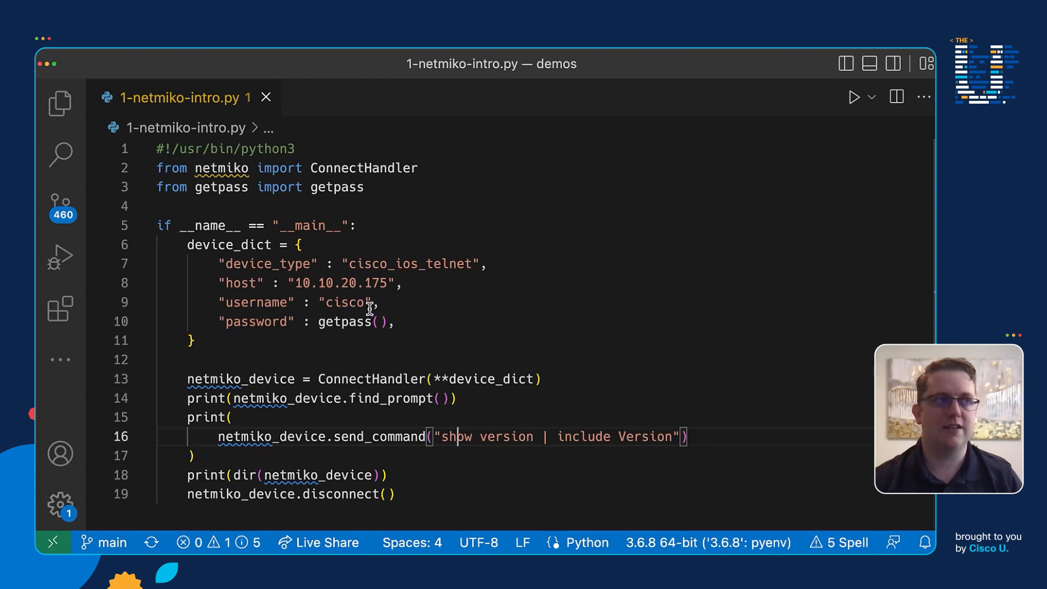